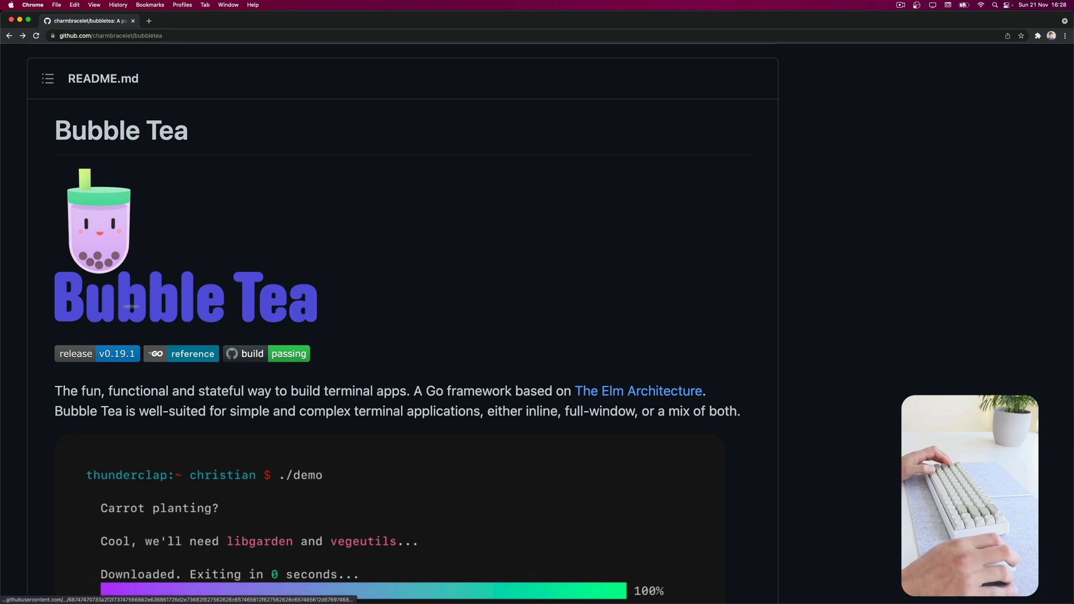
Run go get github.com/charmbracelet/bubbletea in the terminal and begin importing it as tea
{"action": "scroll", "scroll_direction": "down", "scroll_amount": 3}
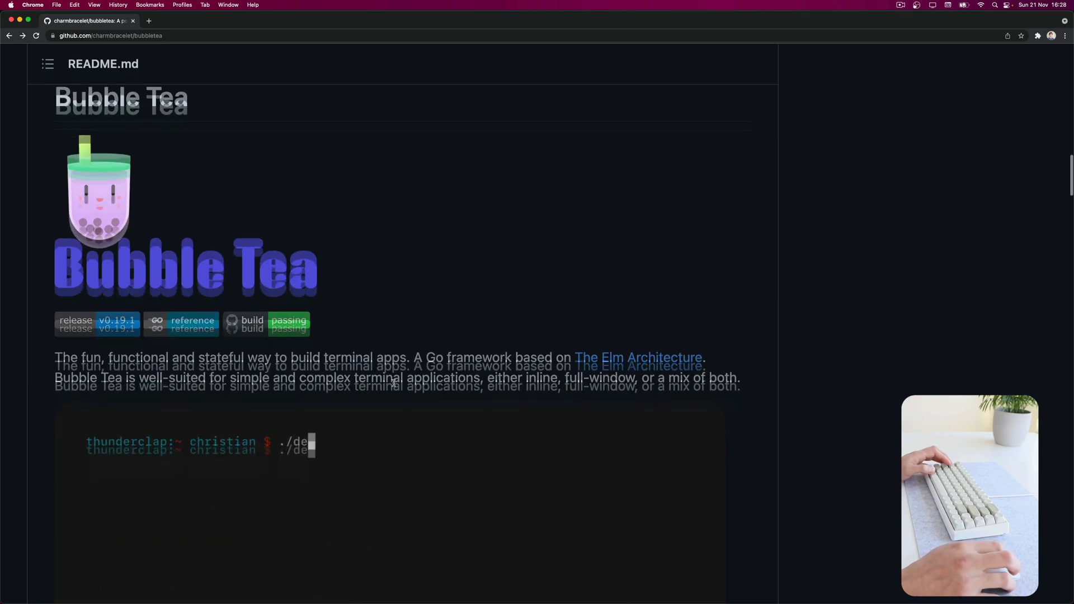
{"action": "scroll", "scroll_direction": "down", "scroll_amount": 3}
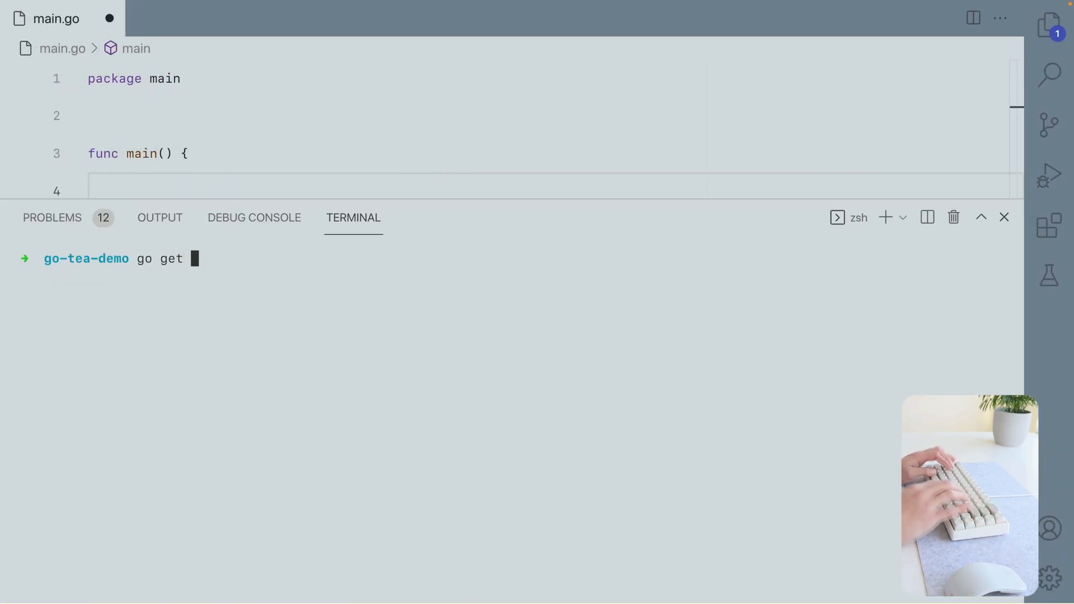
{"action": "type", "text": "github.com/charmbracelet/bubbletea"}
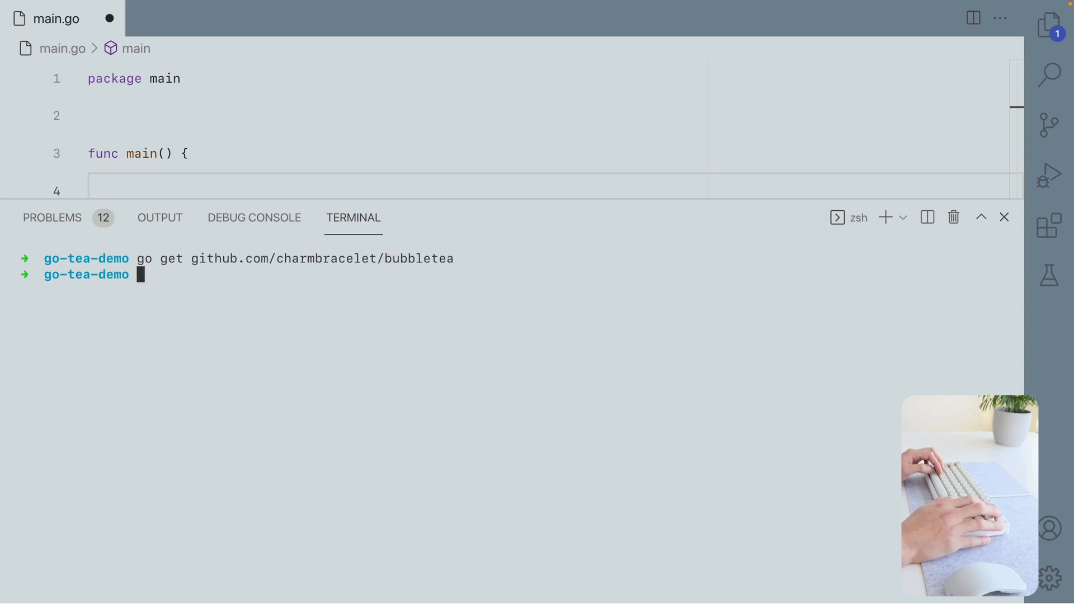
{"action": "type", "text": "tea."}
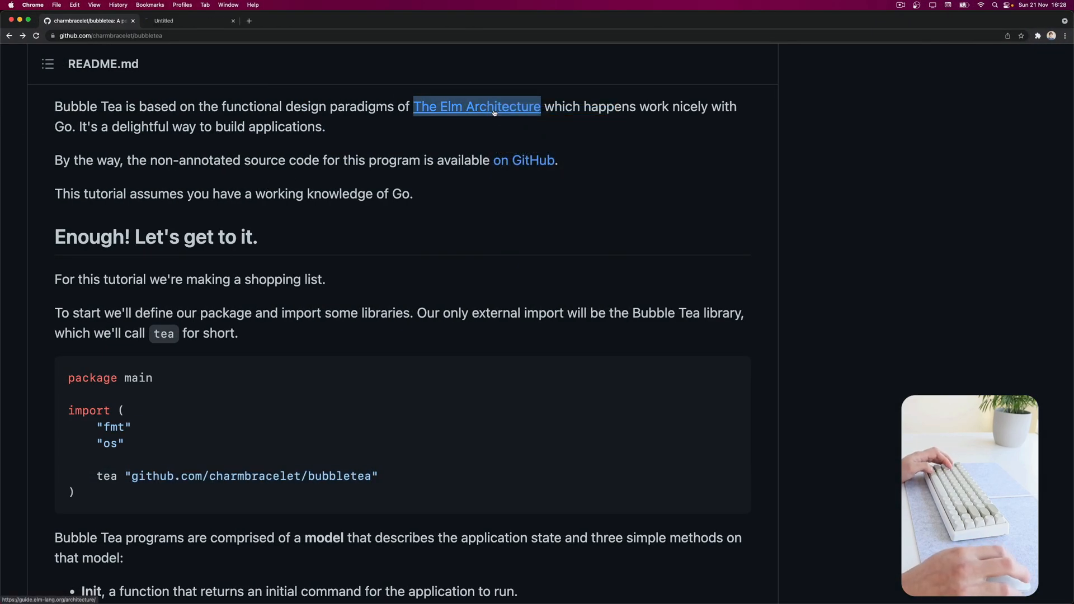
Follow the README's Elm Architecture link and read its Model, View and Update breakdown, highlighting Redux, the state and HTML
{"action": "left_click", "coordinate": [477, 106]}
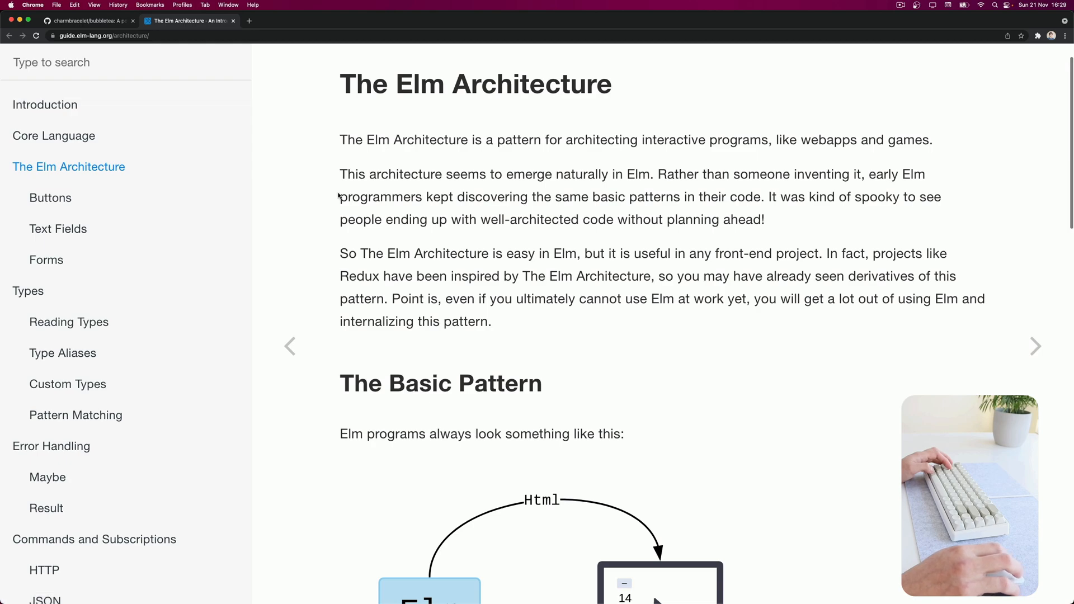
{"action": "mouse_move", "coordinate": [390, 354]}
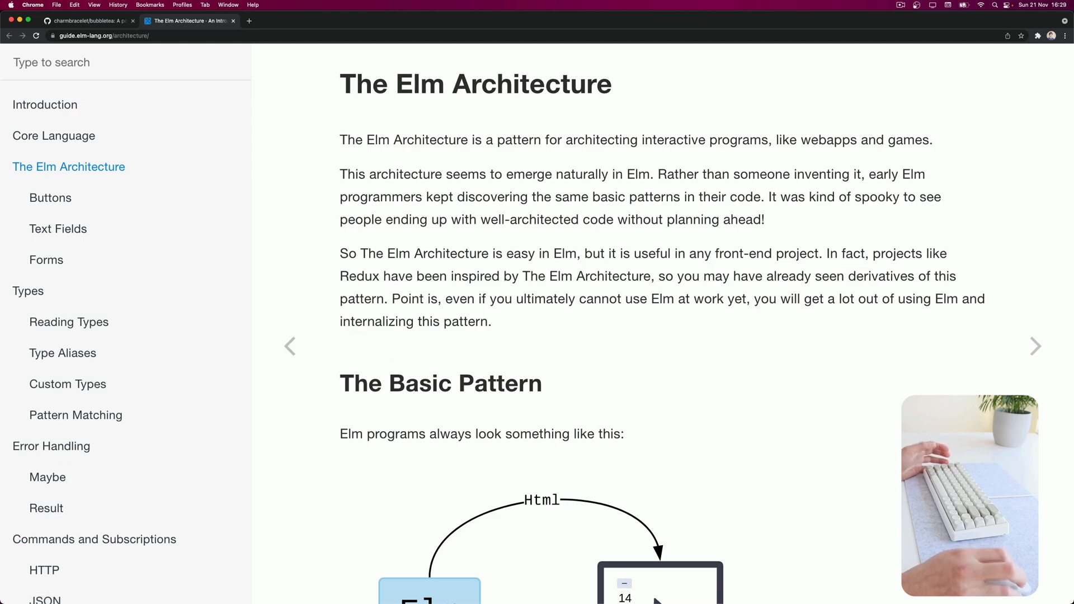
{"action": "double_click", "coordinate": [358, 276]}
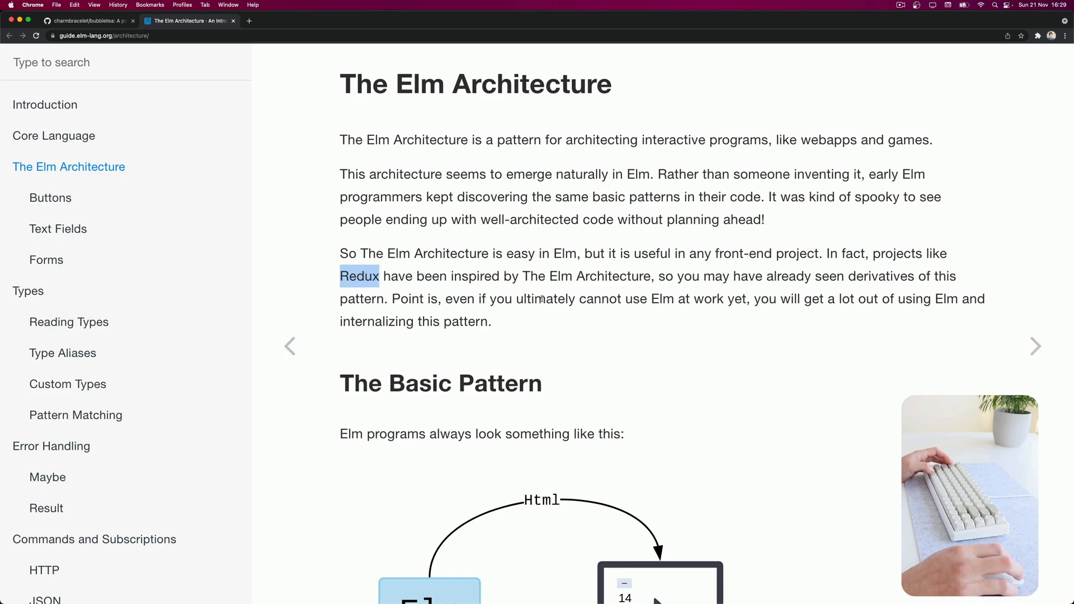
{"action": "scroll", "scroll_direction": "down", "scroll_amount": 3}
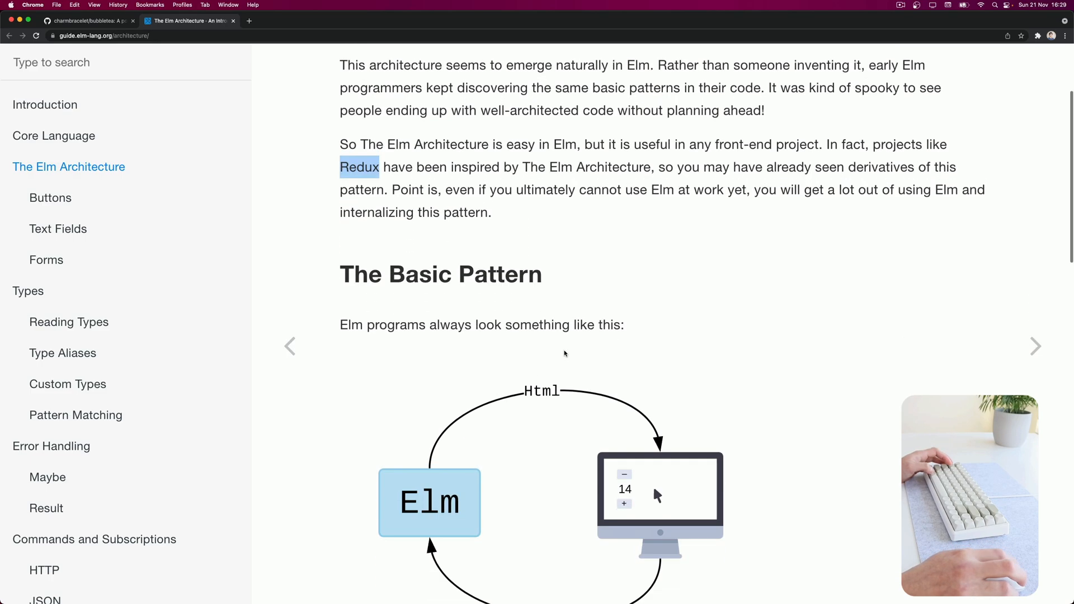
{"action": "scroll", "scroll_direction": "down", "scroll_amount": 3}
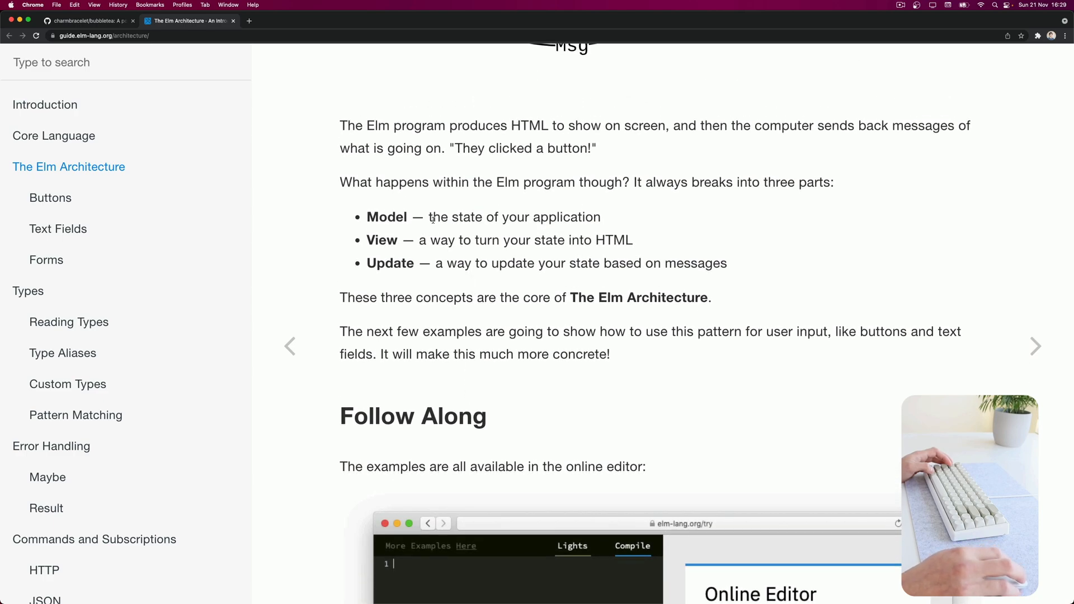
{"action": "left_click_drag", "start_coordinate": [429, 217], "coordinate": [485, 217]}
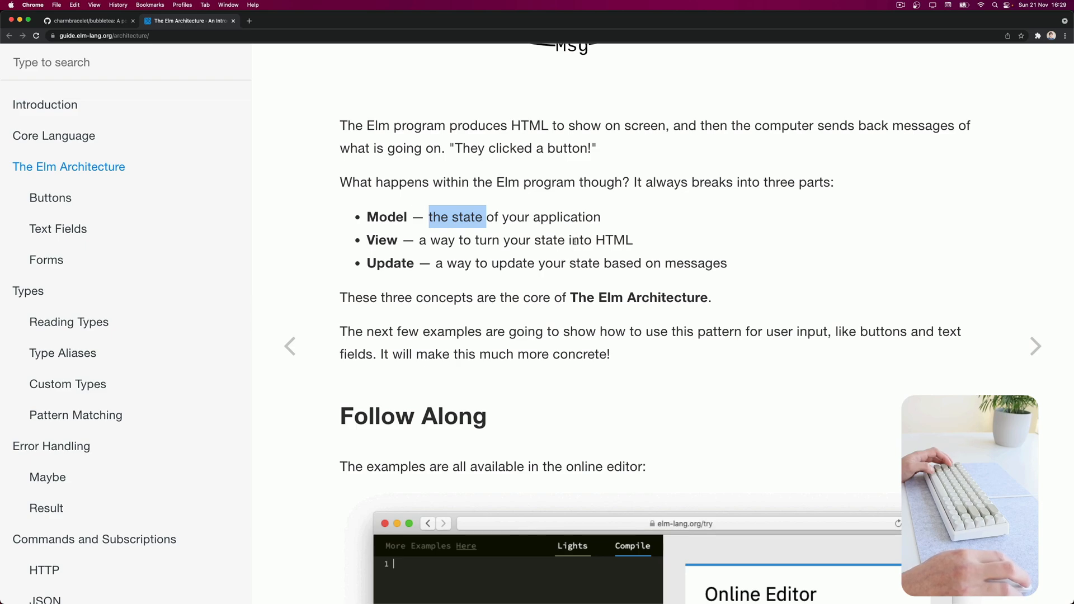
{"action": "double_click", "coordinate": [613, 239]}
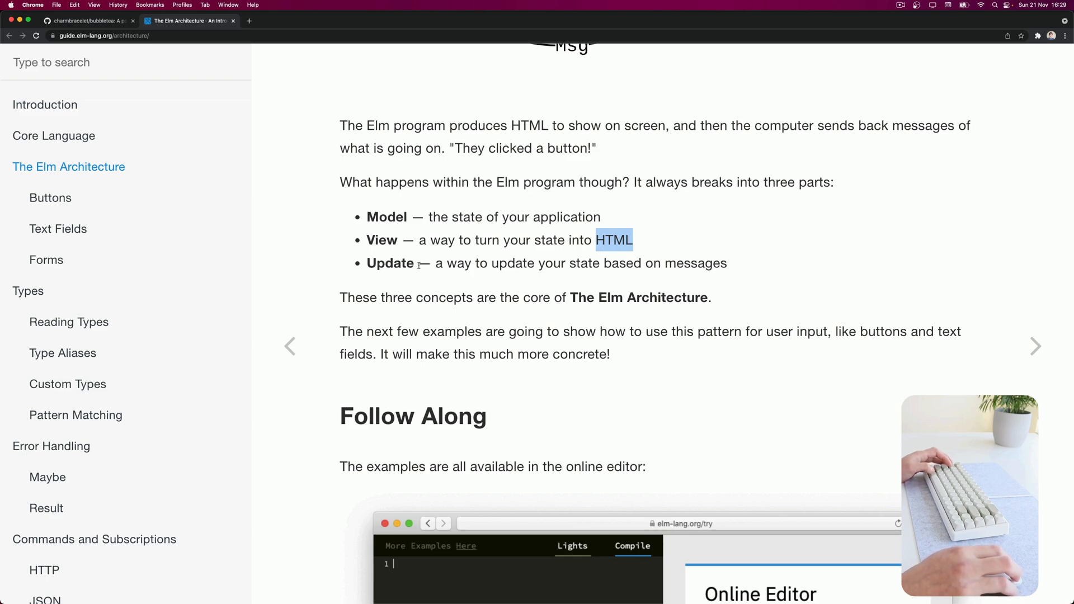
{"action": "mouse_move", "coordinate": [684, 273]}
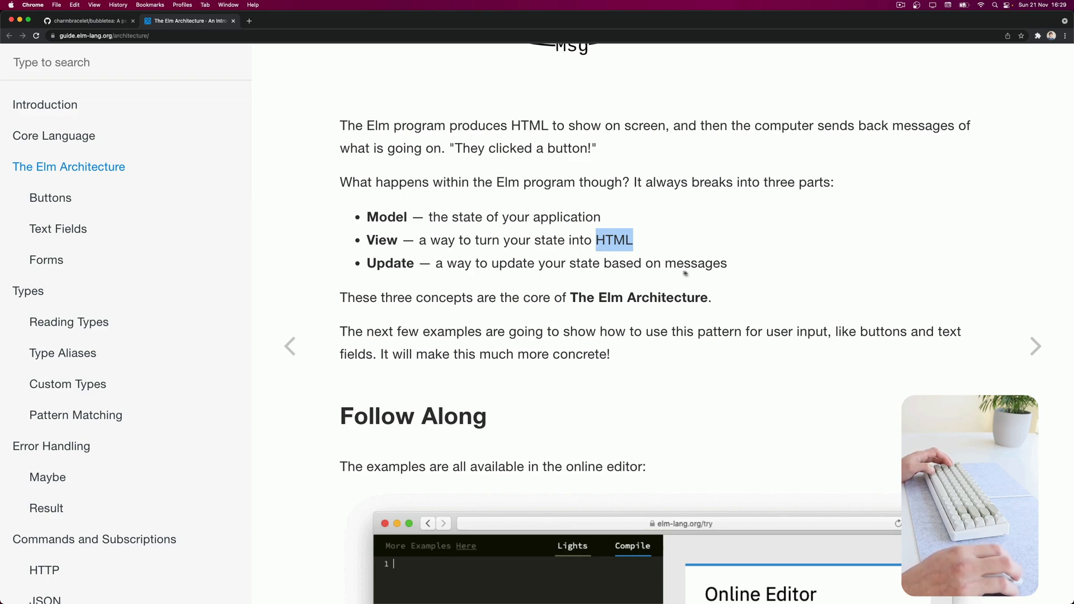
{"action": "mouse_move", "coordinate": [498, 231]}
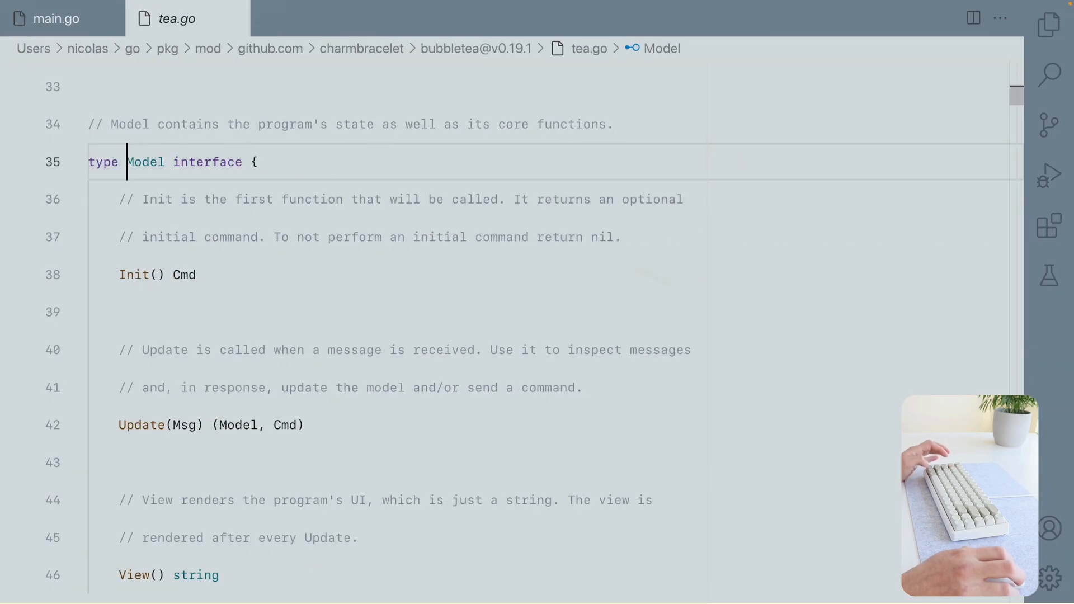
Inspect tea.go's Model interface, then add a Model struct in main.go and start it with tea.NewProgram(&Model{}).Start()
{"action": "scroll", "scroll_direction": "down", "scroll_amount": 3}
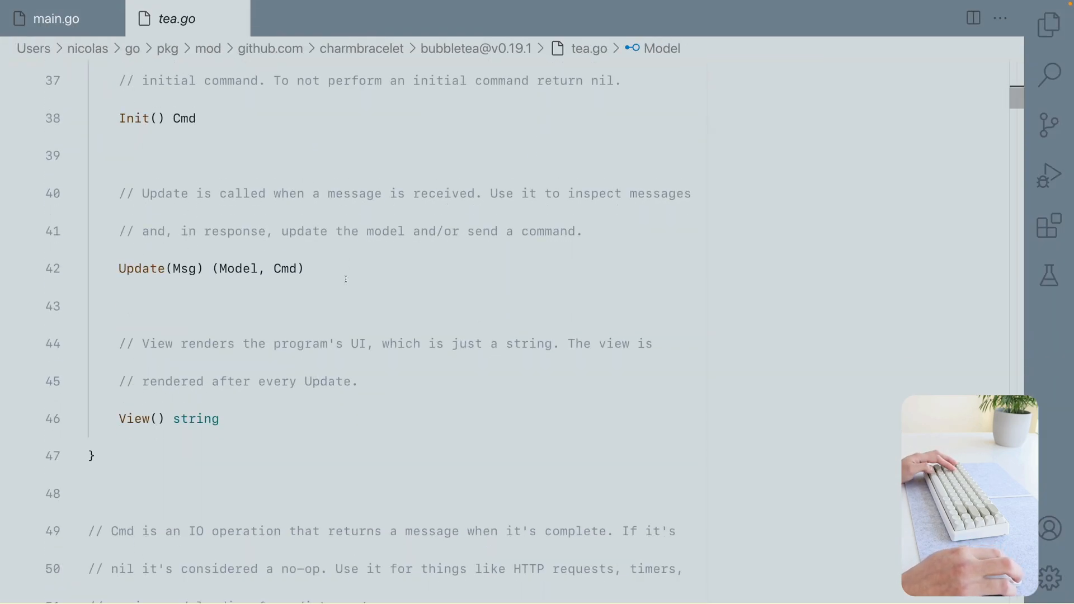
{"action": "scroll", "scroll_direction": "up", "scroll_amount": 3}
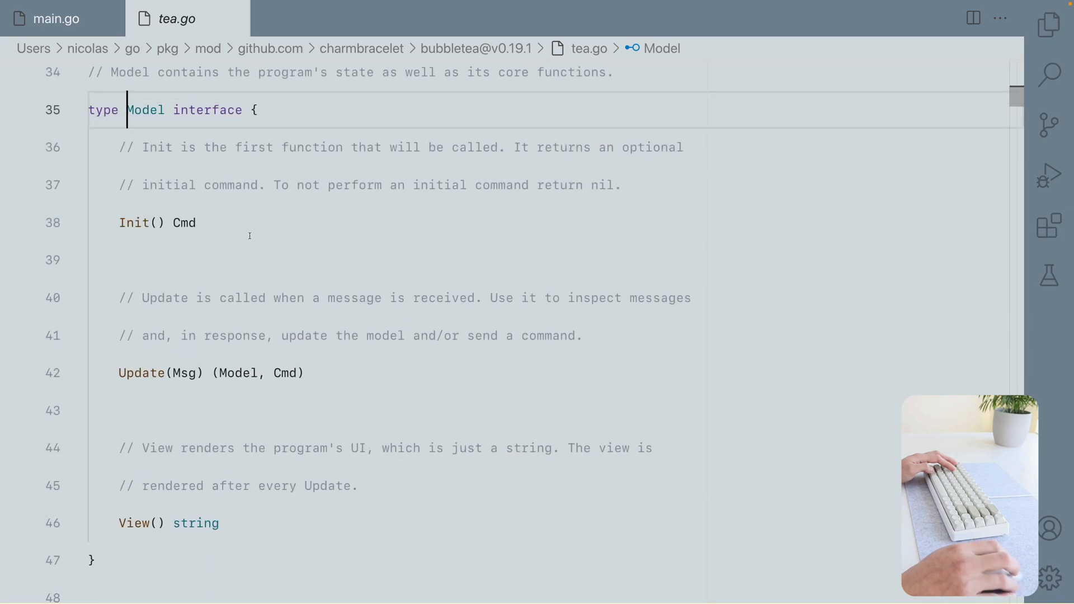
{"action": "left_click", "coordinate": [56, 19]}
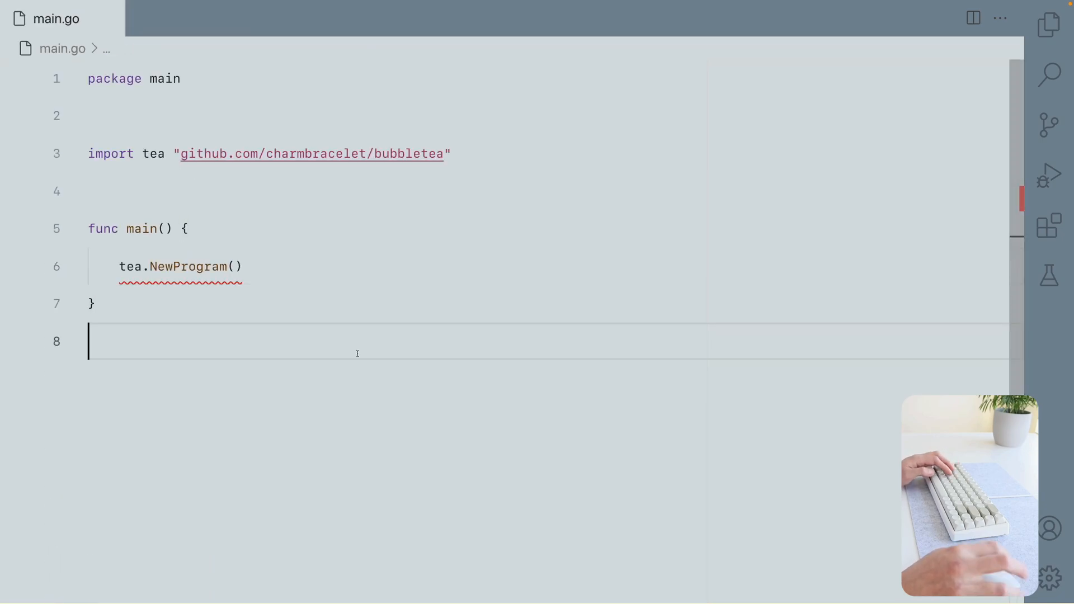
{"action": "type", "text": "type Model struct{"}
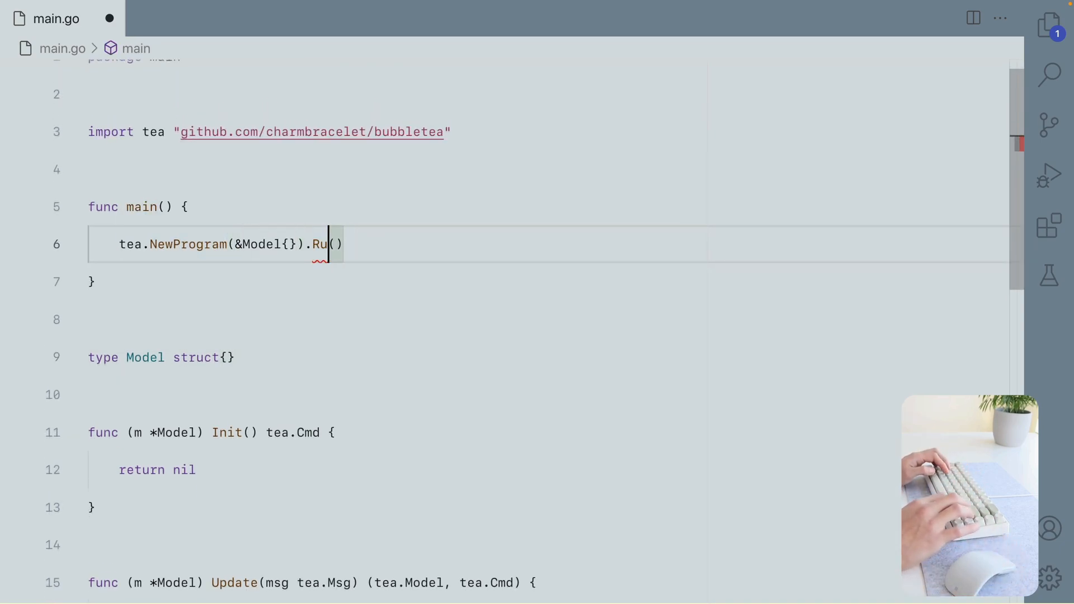
{"action": "type", "text": "Str"}
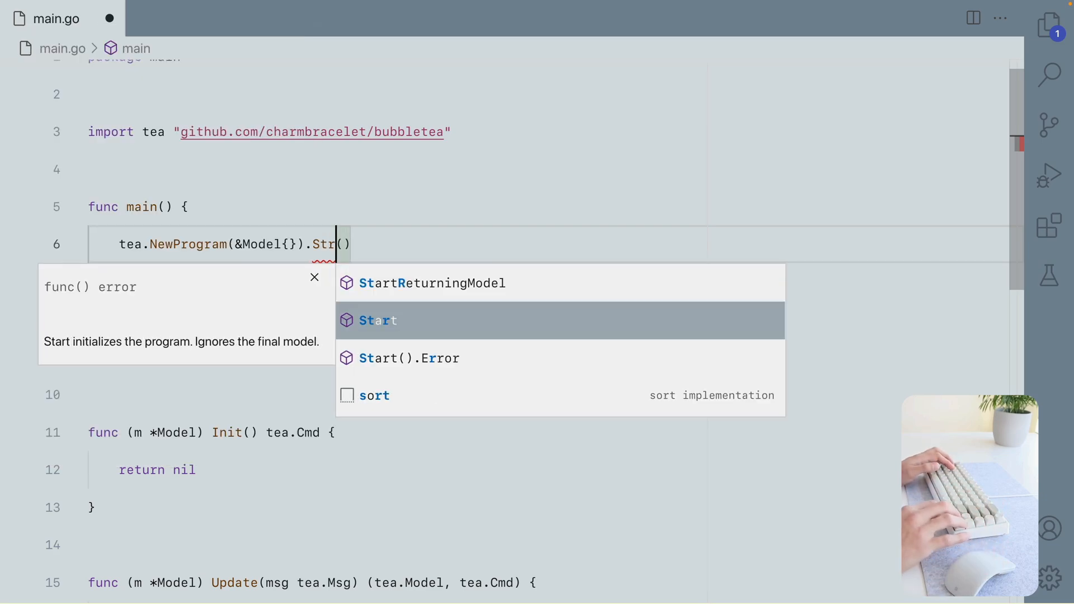
{"action": "key", "text": "Tab"}
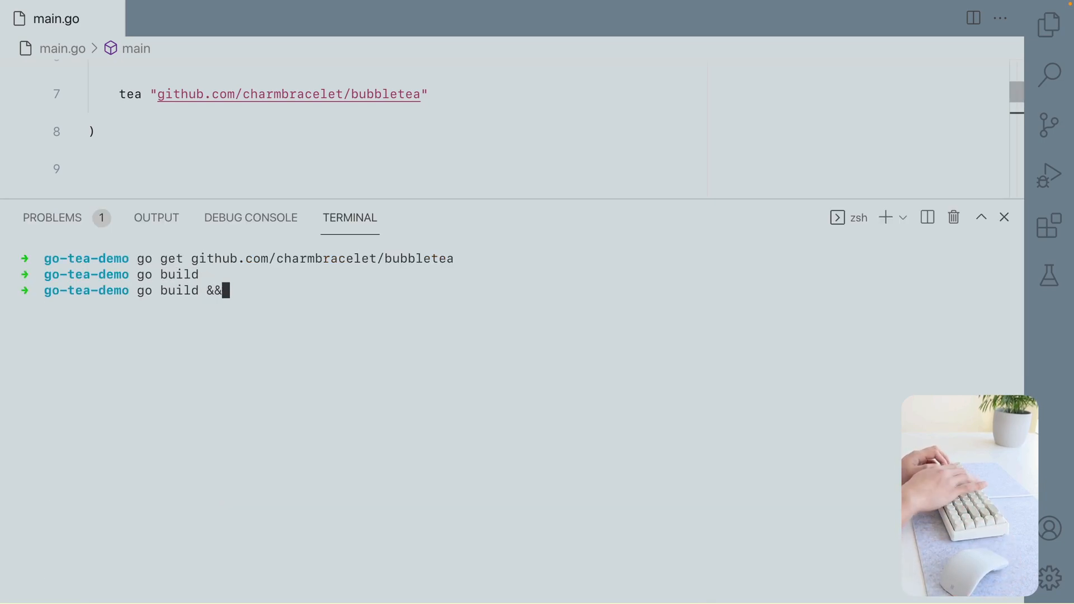
Run go build && ./go-tea-demo and make View return "Hello from tea"
{"action": "type", "text": "./go"}
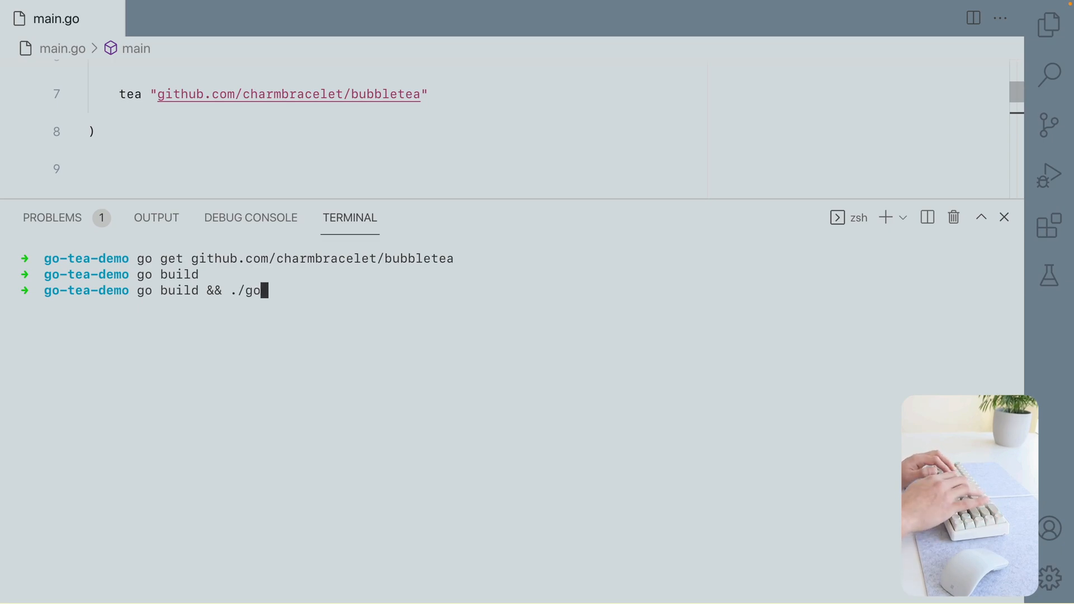
{"action": "type", "text": "-tea-demo"}
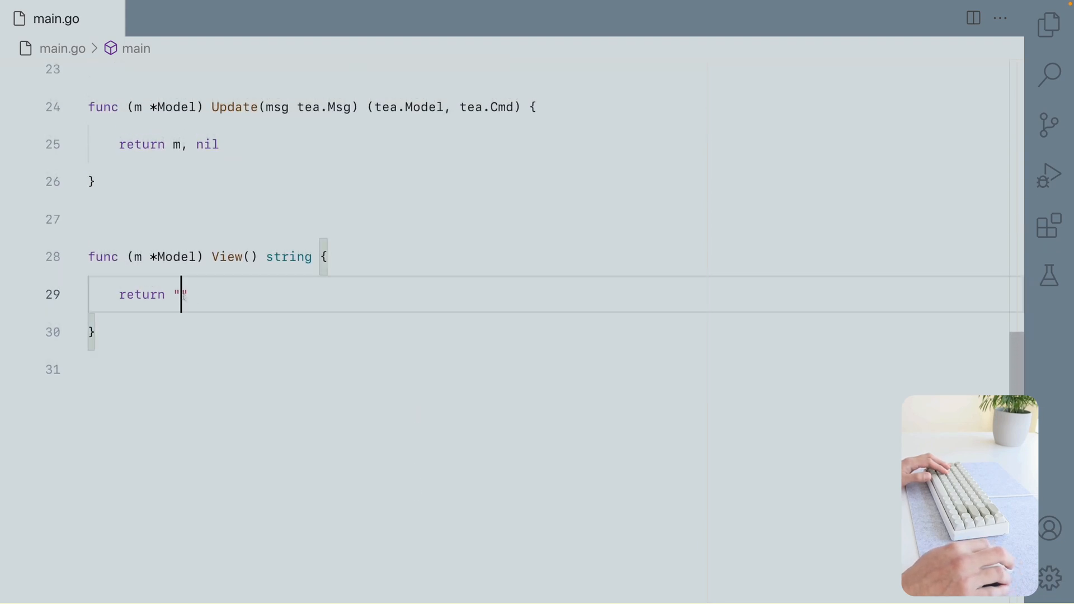
{"action": "type", "text": "Hello fgro"}
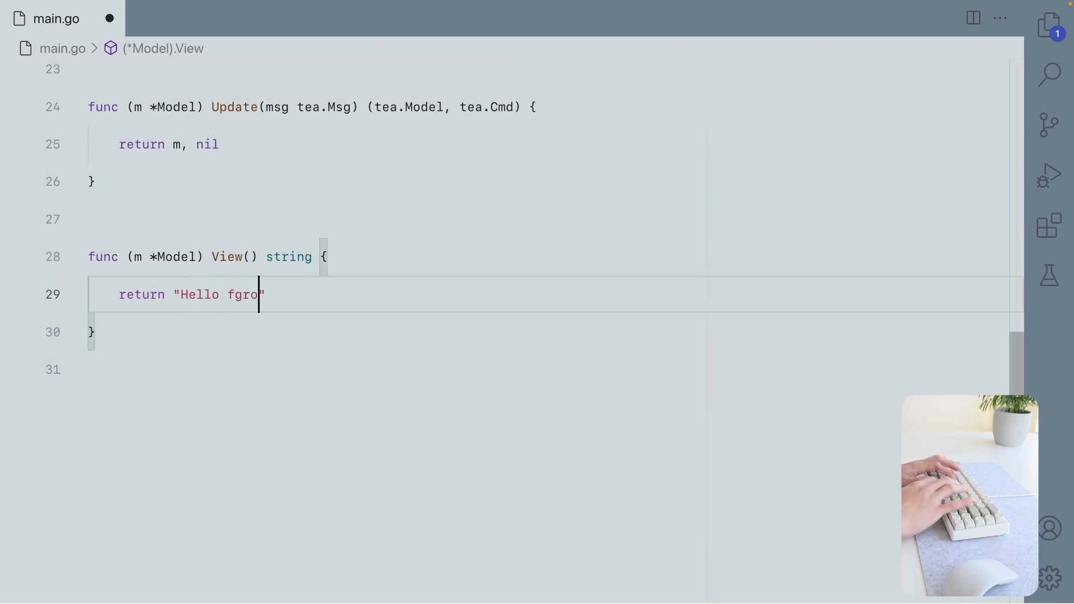
{"action": "type", "text": "rt"}
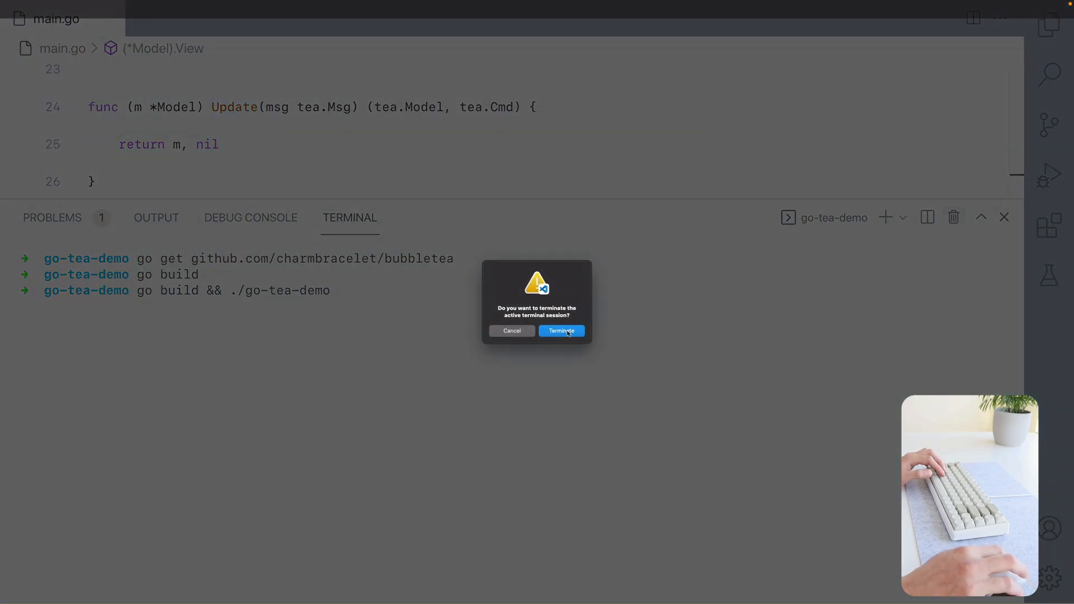
Terminate the running terminal session and select the msg parameter in Update
{"action": "left_click", "coordinate": [561, 332]}
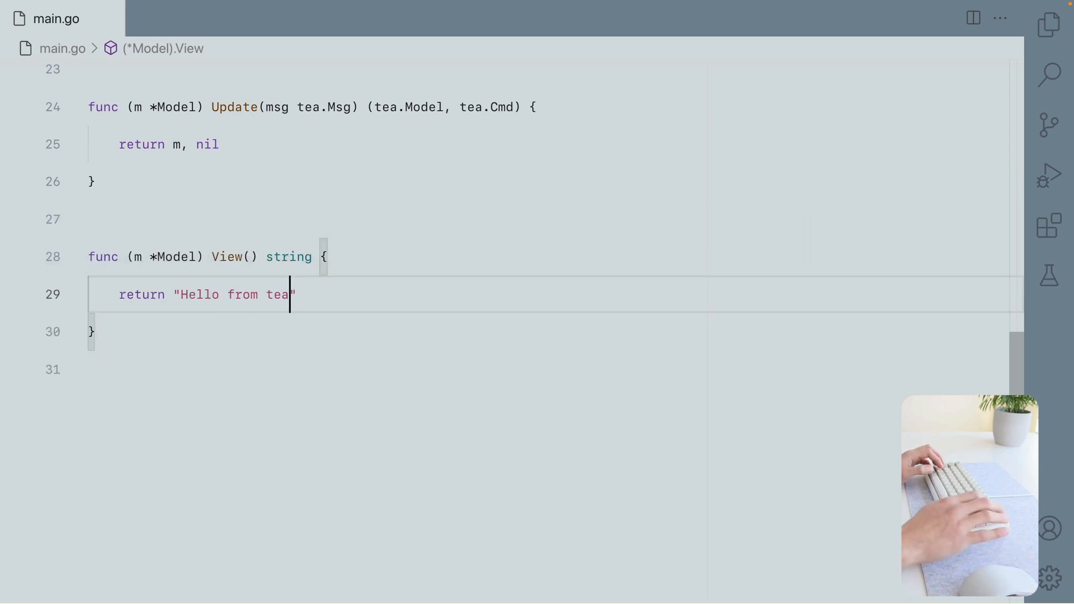
{"action": "double_click", "coordinate": [235, 210]}
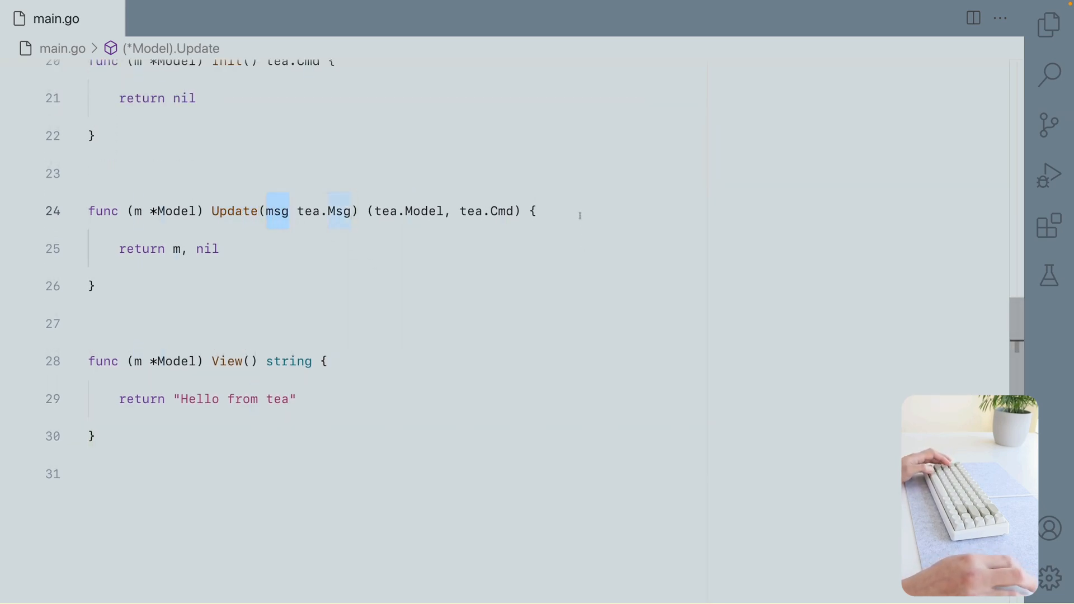
Start Update with switch msg := msg.(type) and a case tea.KeyMsg branch
{"action": "key", "text": "enter"}
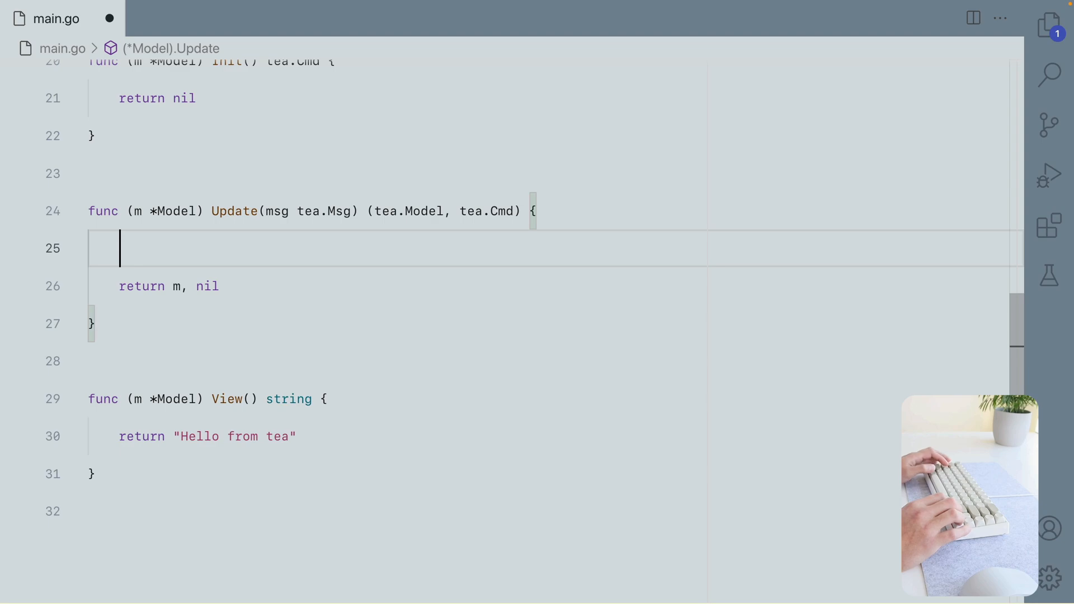
{"action": "type", "text": "switch msg := msg.(type) {"}
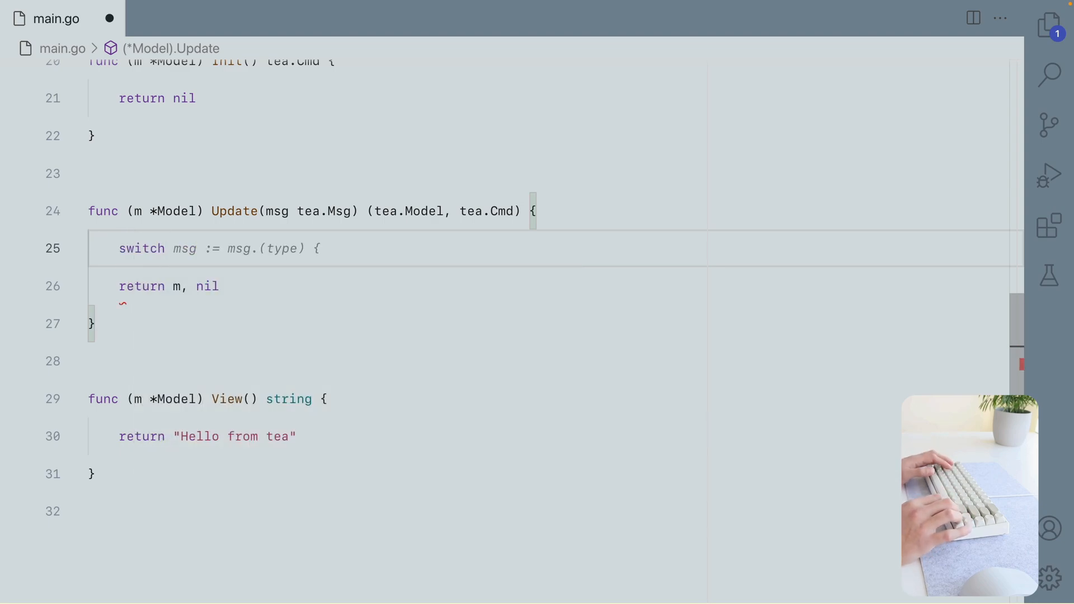
{"action": "type", "text": "case tea.KeyMsg:"}
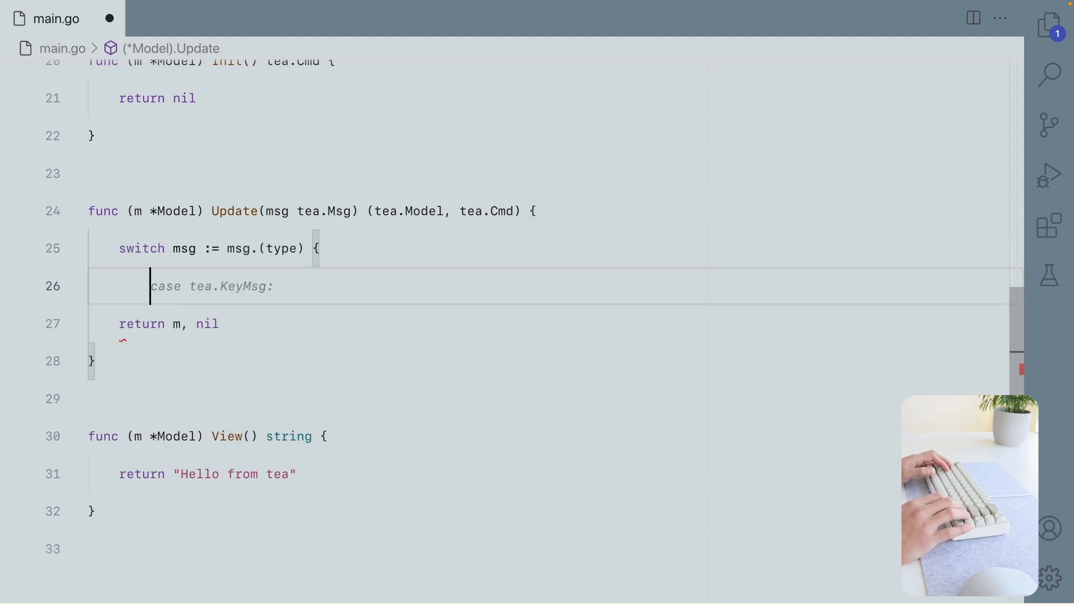
{"action": "key", "text": "Tab"}
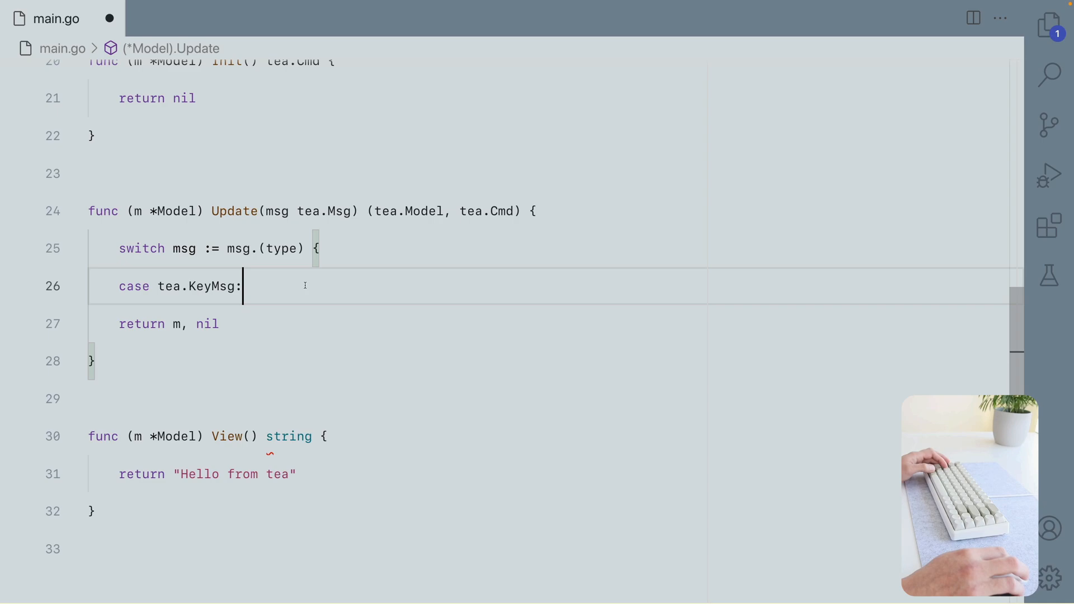
Inside the key case, switch on msg.String() and begin a case for a "ctrl" key
{"action": "type", "text": "switch msg.Key {"}
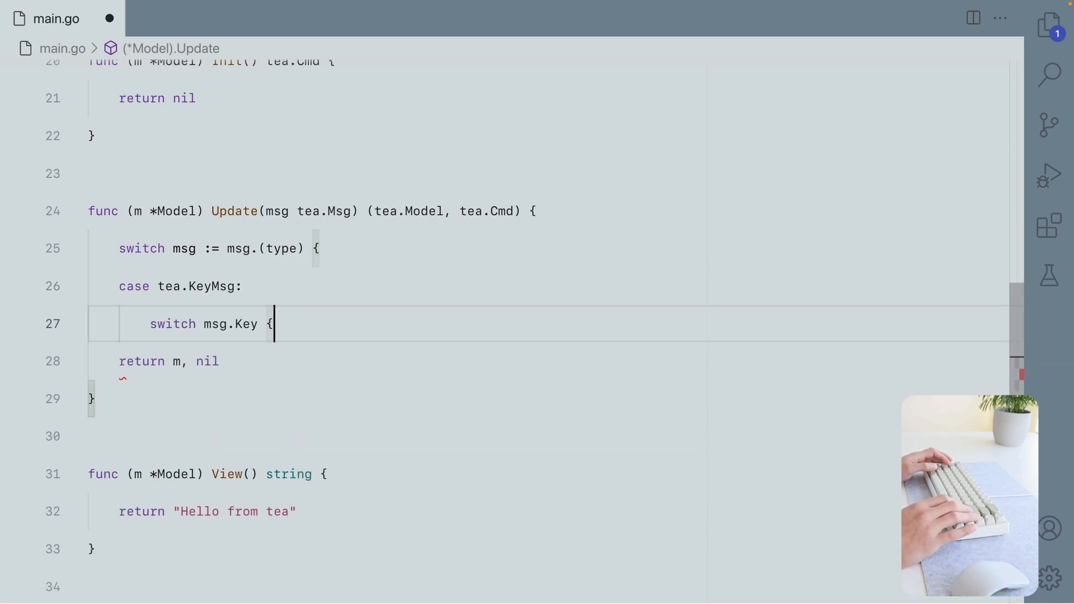
{"action": "type", "text": "String("}
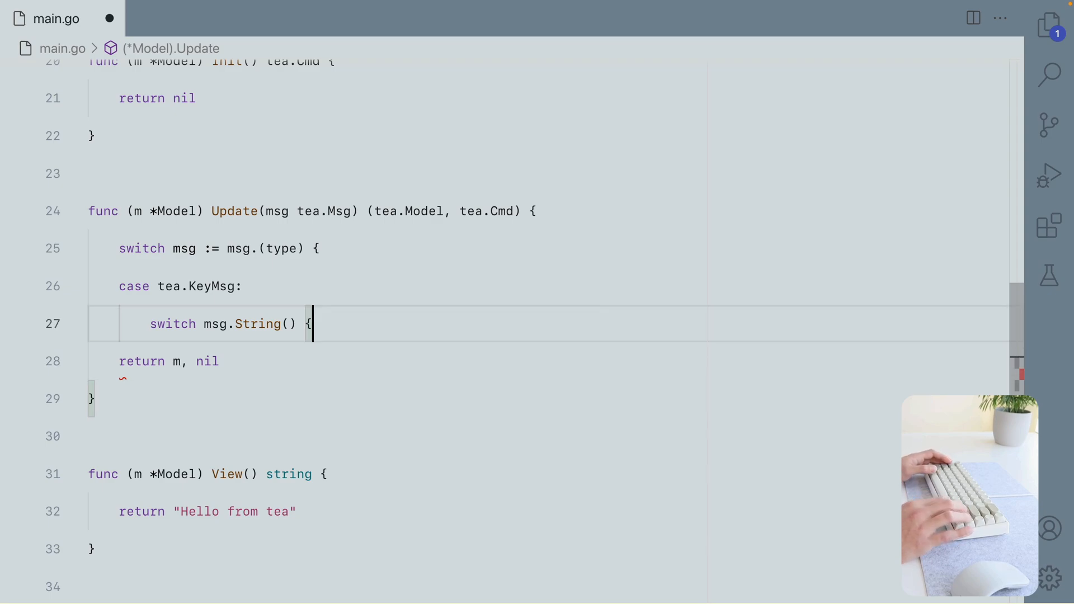
{"action": "type", "text": "case \"\":"}
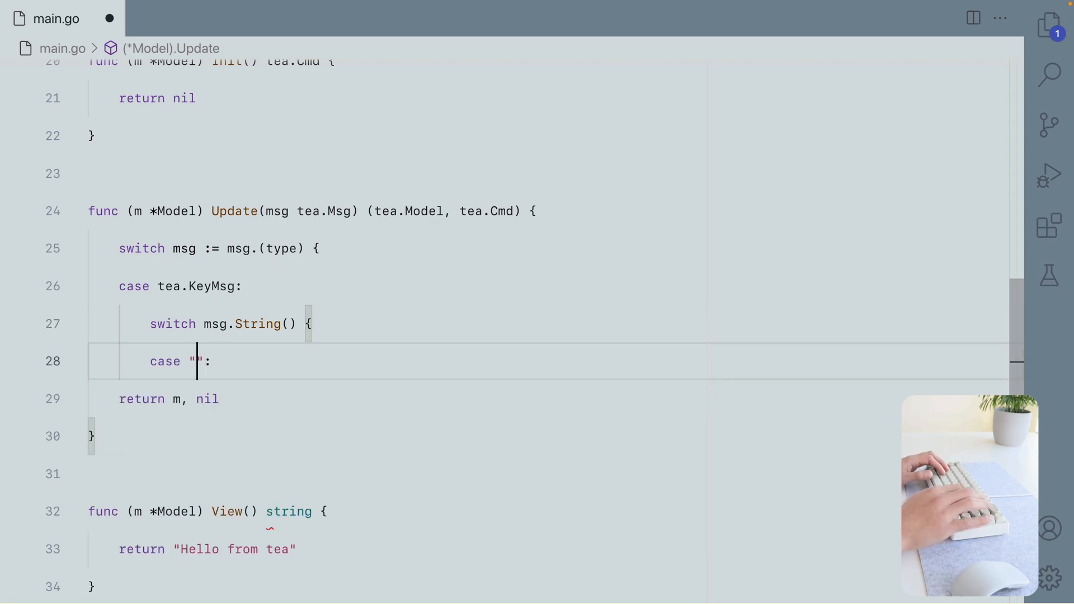
{"action": "type", "text": "ctrl"}
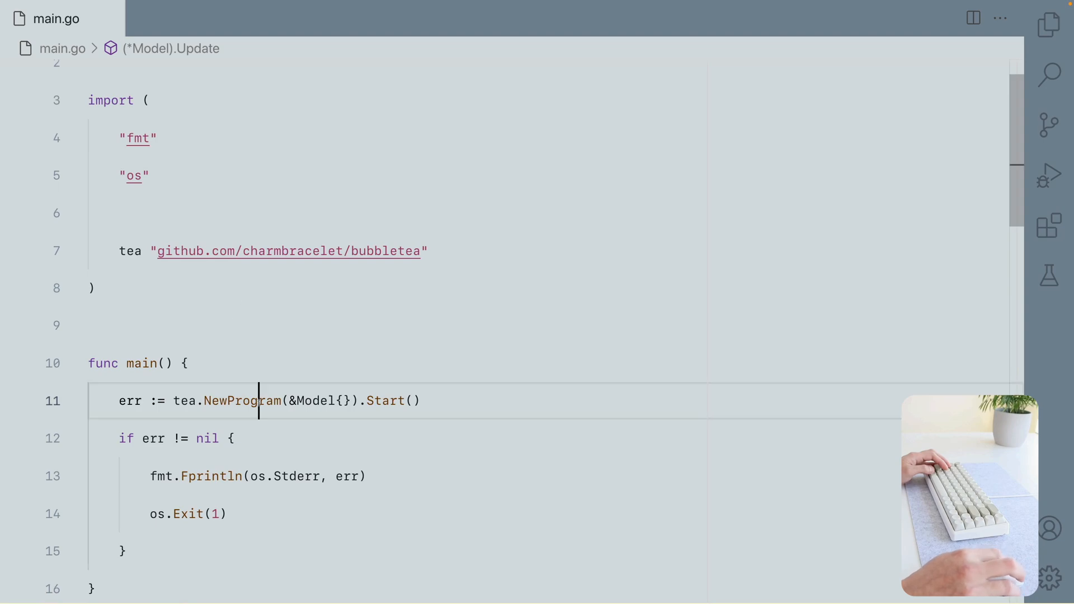
Terminate the old session and rerun go build && ./go-tea-demo, which still prints "Hello from tea"
{"action": "scroll", "scroll_direction": "down", "scroll_amount": 3}
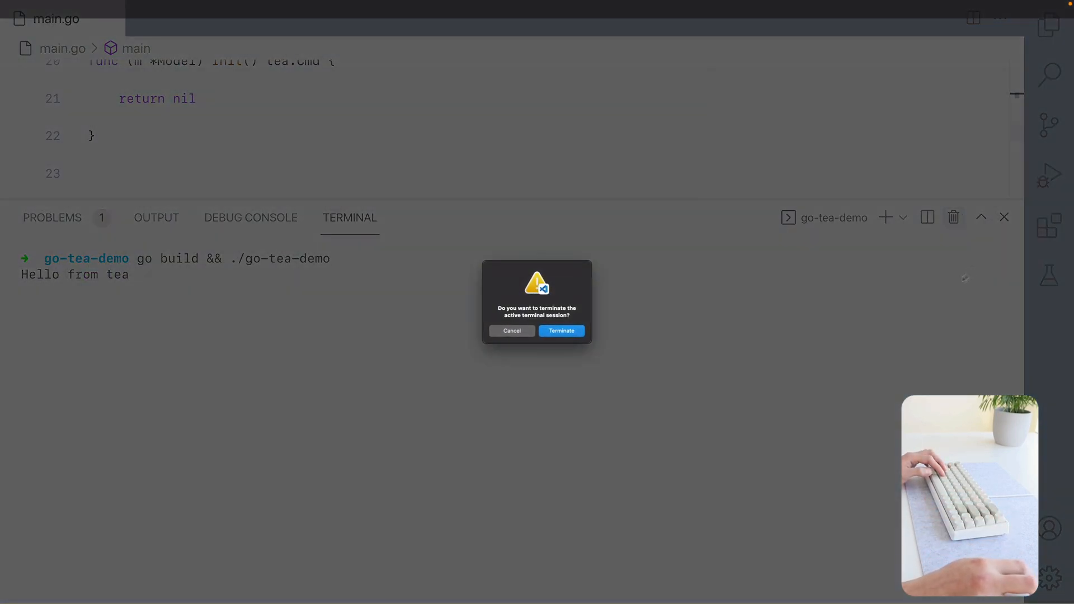
{"action": "left_click", "coordinate": [560, 331]}
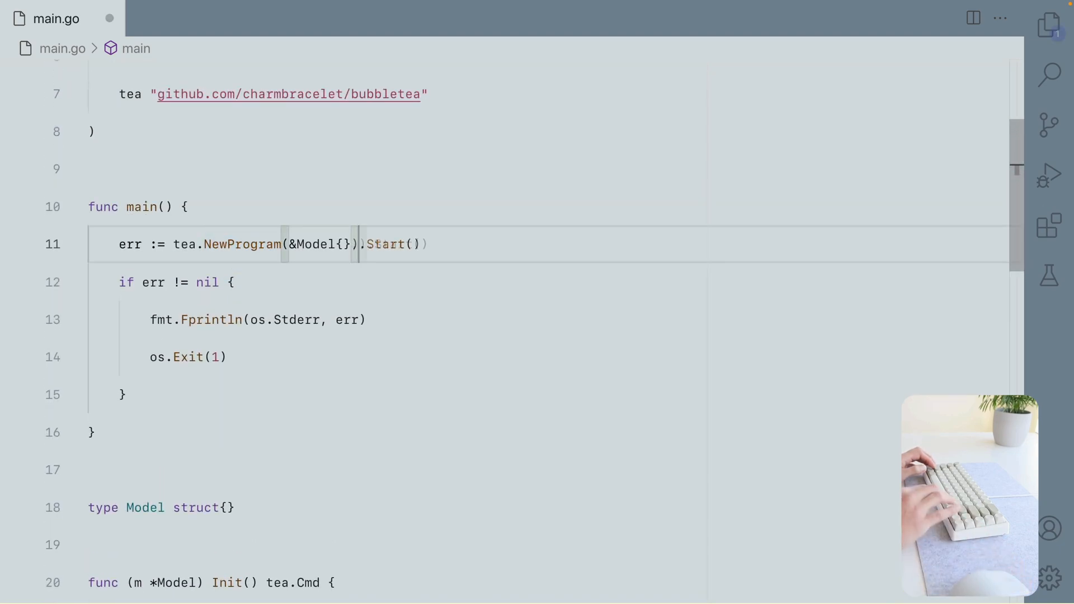
{"action": "type", "text": ","}
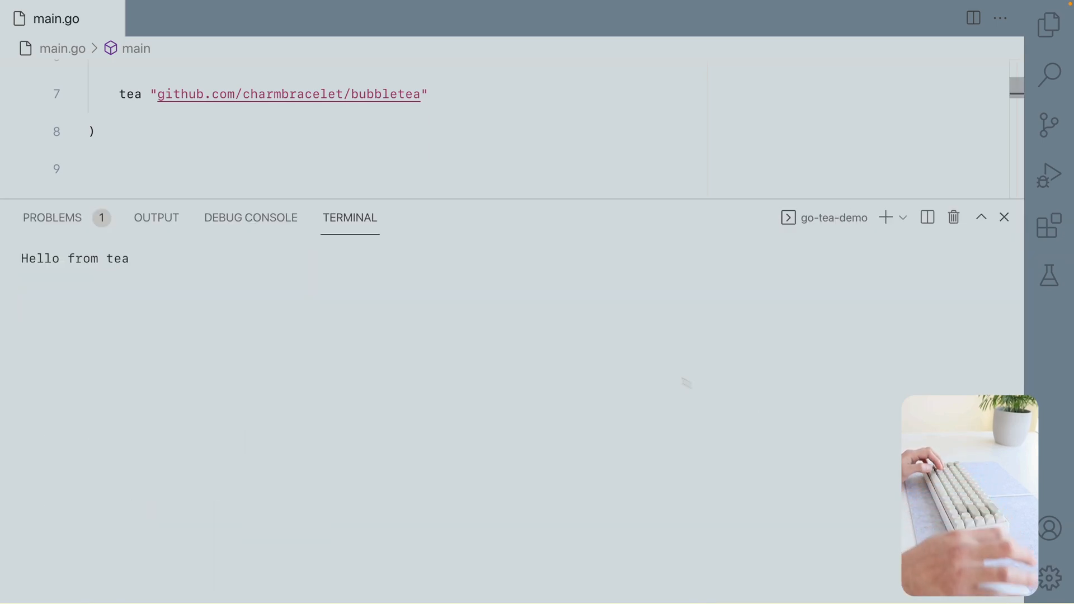
{"action": "mouse_move", "coordinate": [236, 272]}
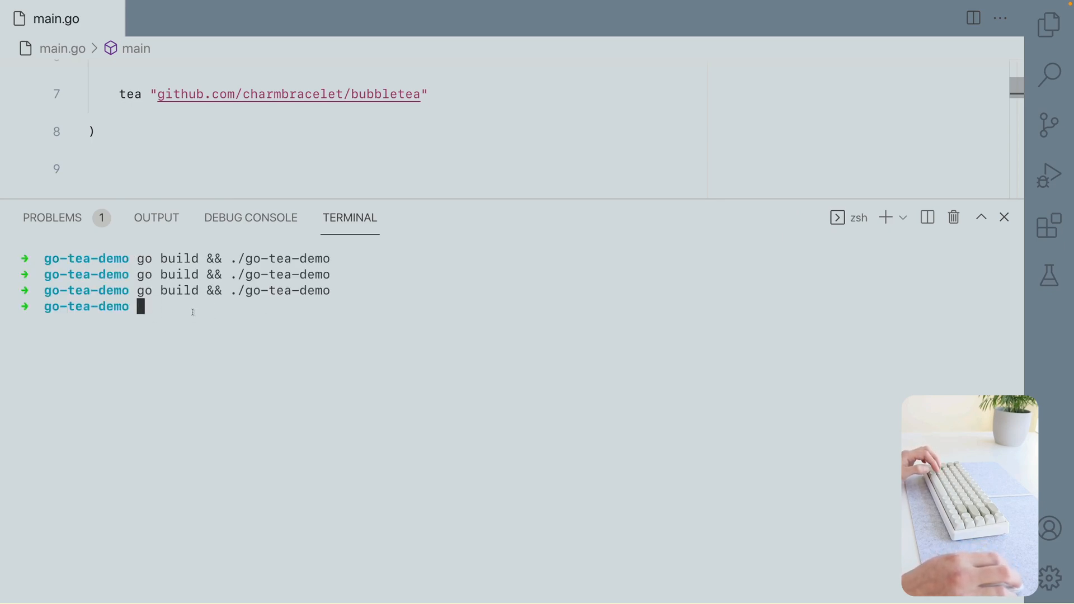
{"action": "mouse_move", "coordinate": [342, 355]}
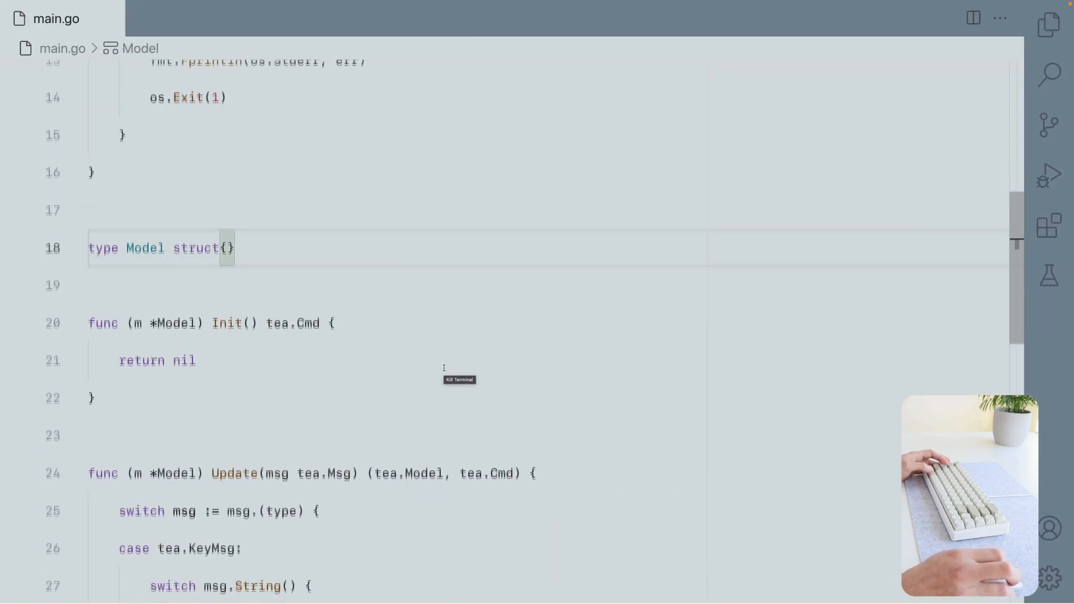
Add a count int field inside the Model struct
{"action": "key", "text": "Enter"}
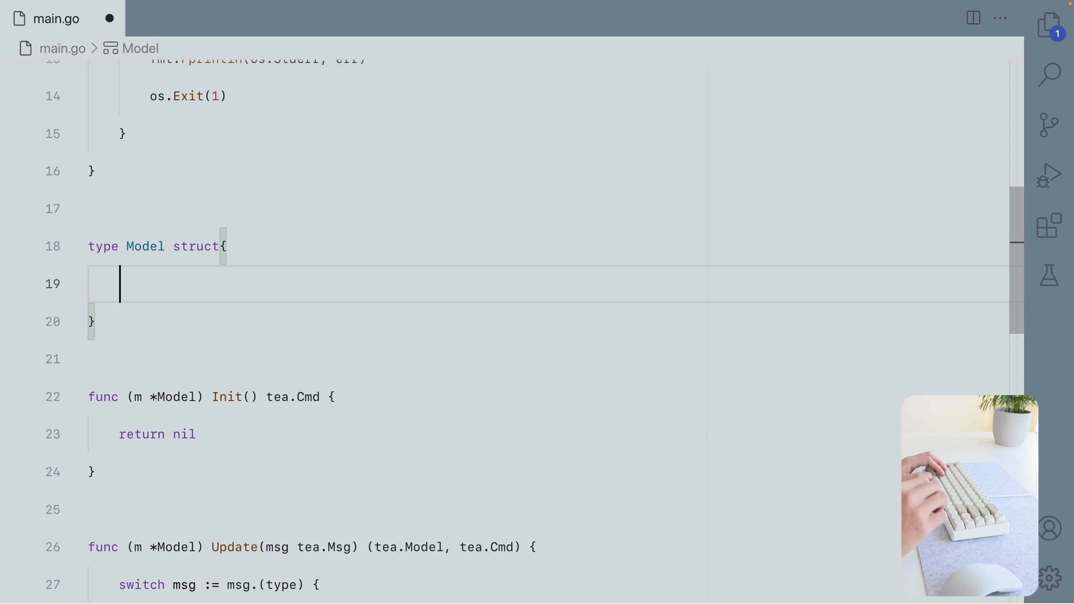
{"action": "type", "text": "count int"}
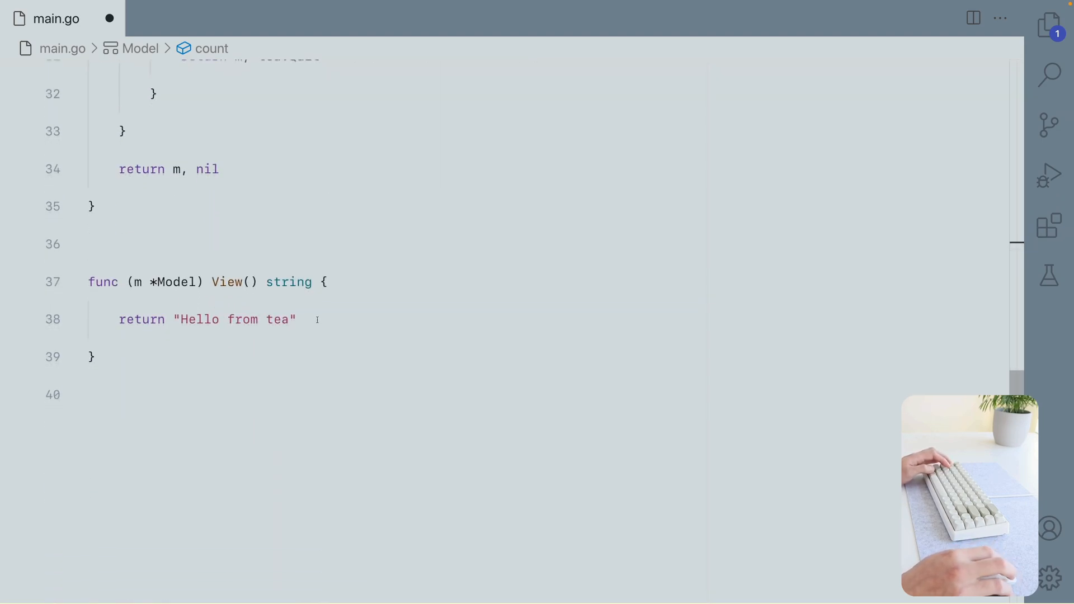
Replace the greeting in View with fmt.Sprintf("count: %d", m.count)
{"action": "type", "text": "fmt.Sprintf(\"%d\", m.count"}
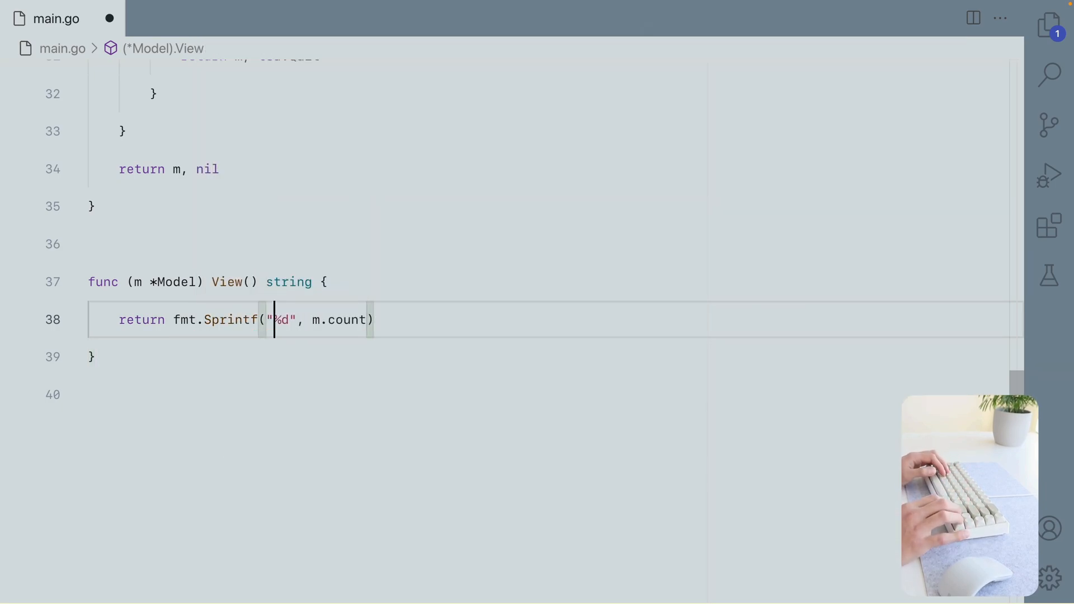
{"action": "type", "text": "count:"}
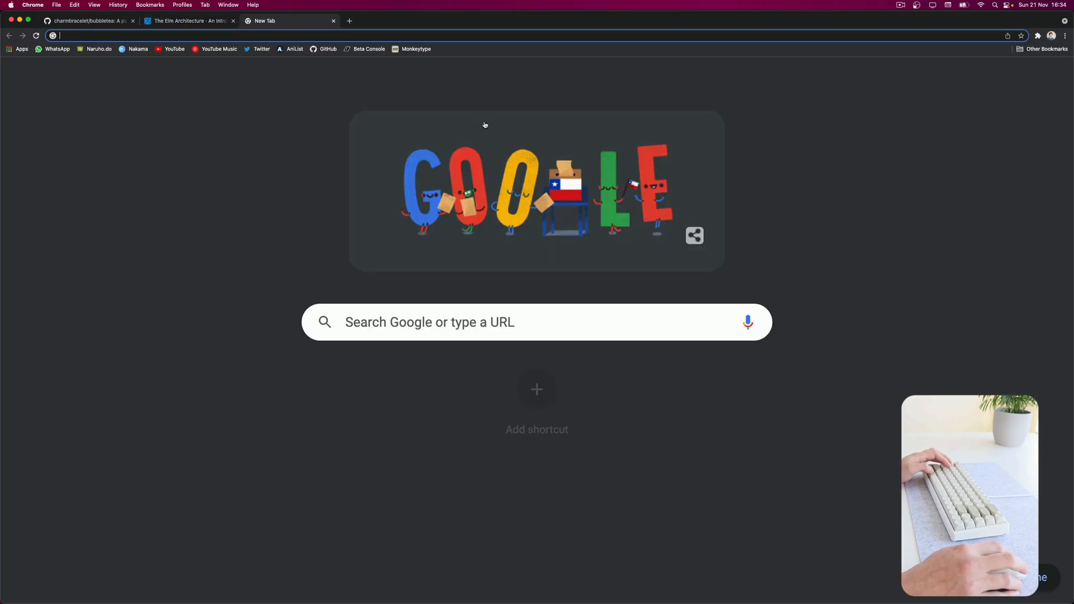
Search Google for arrow ascii and open Wikipedia's Arrow (symbol) article at its Unicode arrows table
{"action": "type", "text": "arrow ascii"}
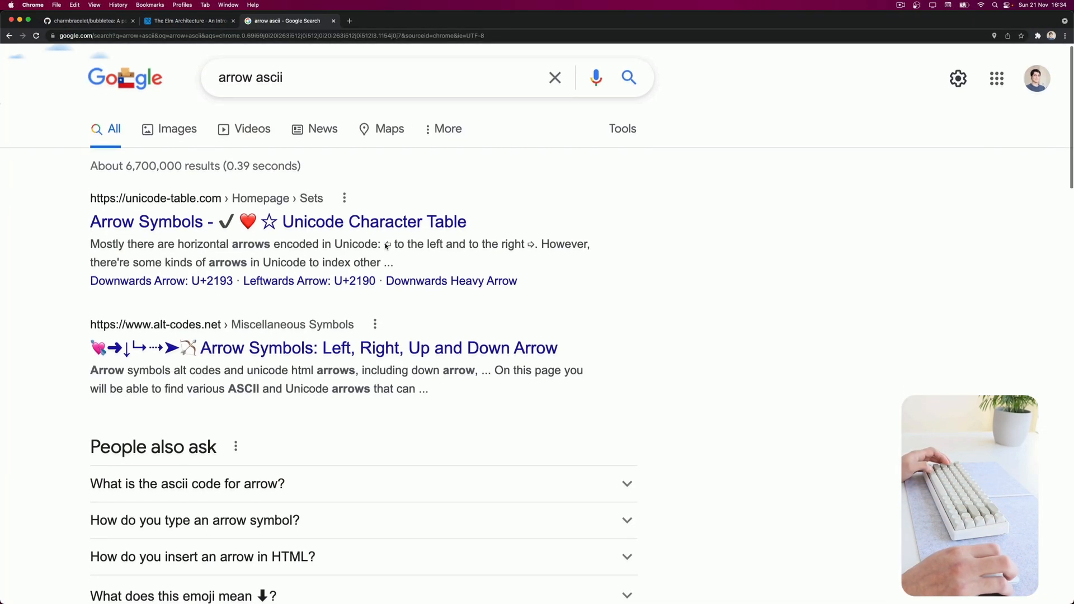
{"action": "scroll", "scroll_direction": "down", "scroll_amount": 3}
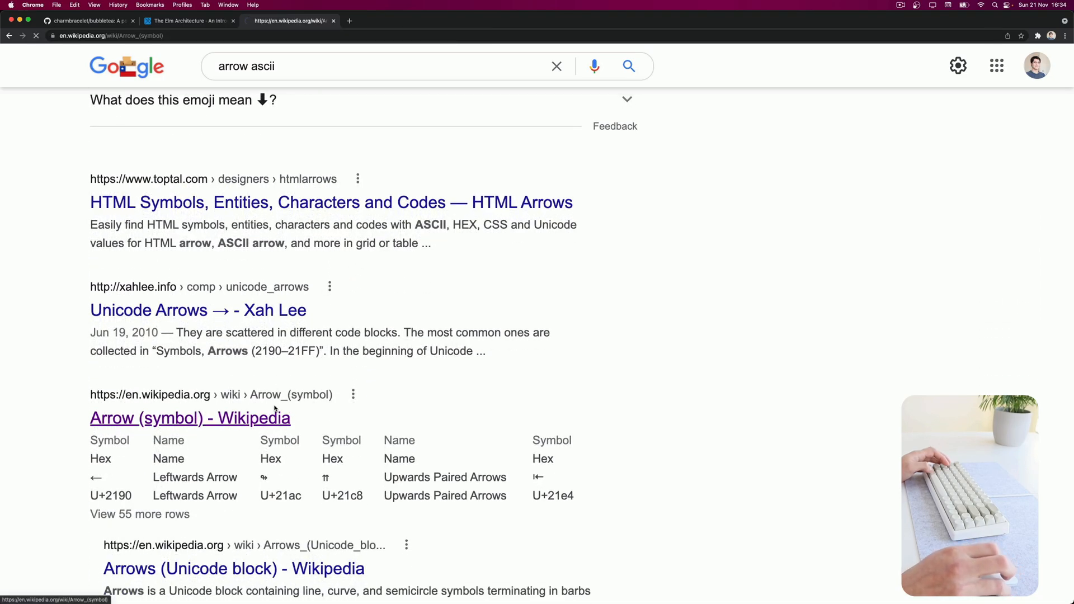
{"action": "left_click", "coordinate": [190, 418]}
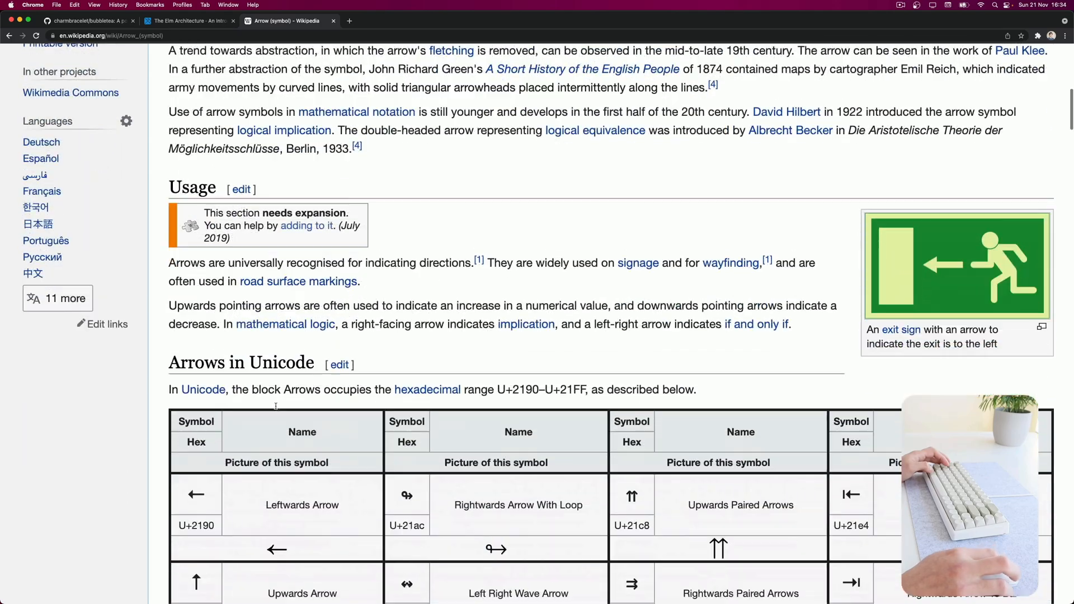
{"action": "scroll", "scroll_direction": "down", "scroll_amount": 3}
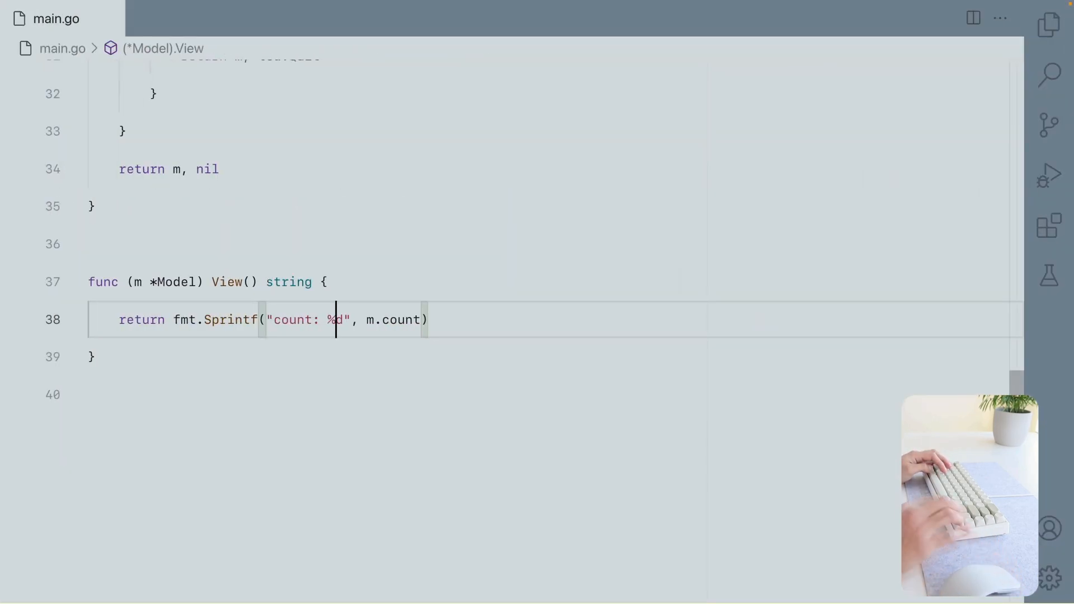
Append \n\n↑ increase ↓ decrease to the Sprintf format string using arrows from the Wikipedia table
{"action": "type", "text": "\\n\\n↑ i"}
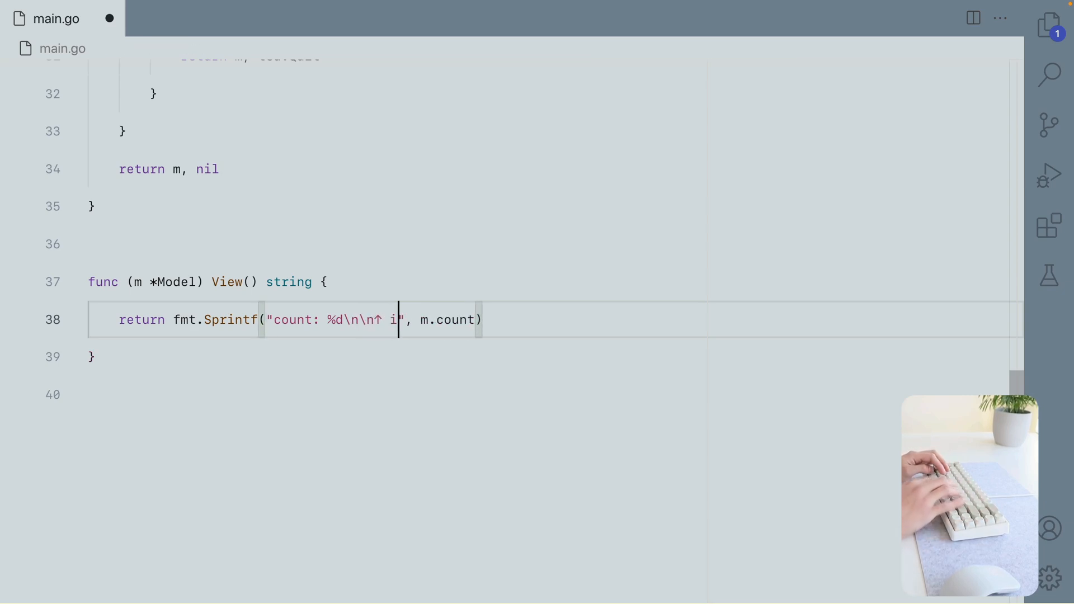
{"action": "type", "text": "ncrease"}
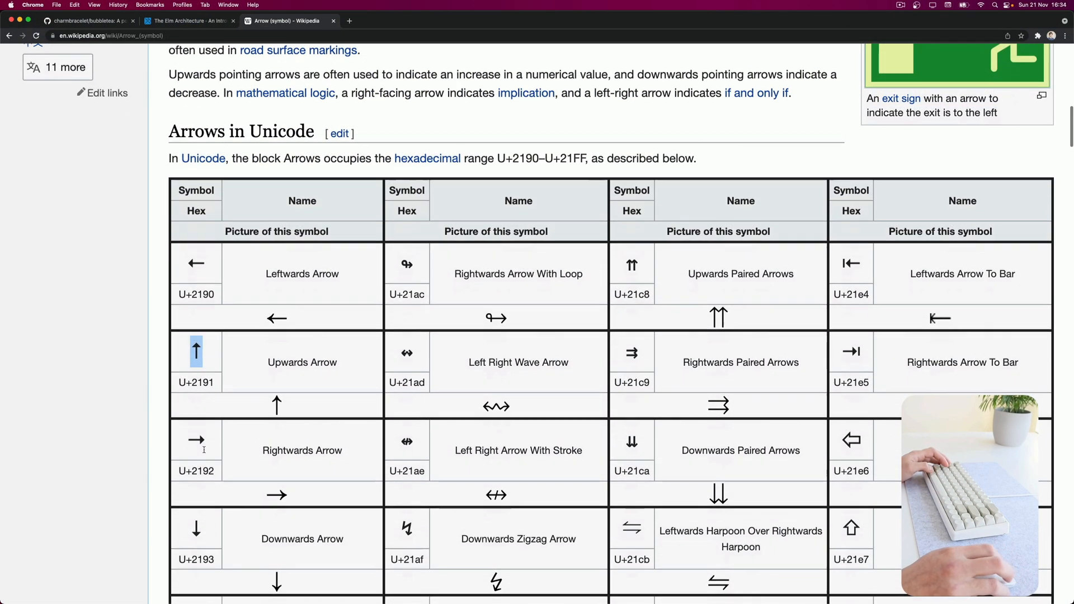
{"action": "scroll", "scroll_direction": "down", "scroll_amount": 3}
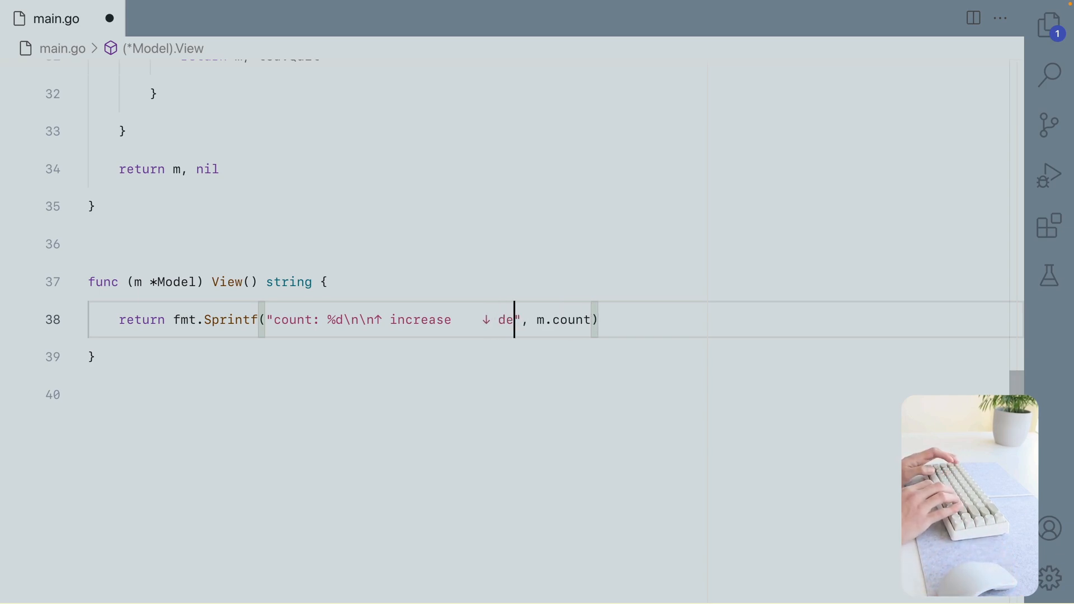
{"action": "type", "text": "crease"}
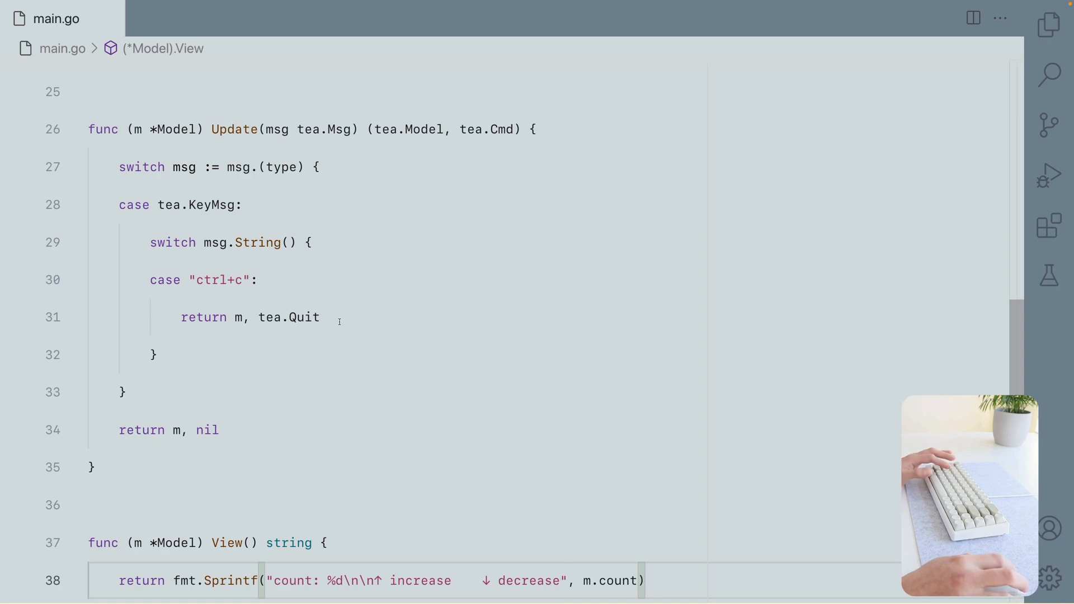
Add the "up" case incrementing m.count and the "down" case decrementing it, then save main.go
{"action": "type", "text": "case \"up\":"}
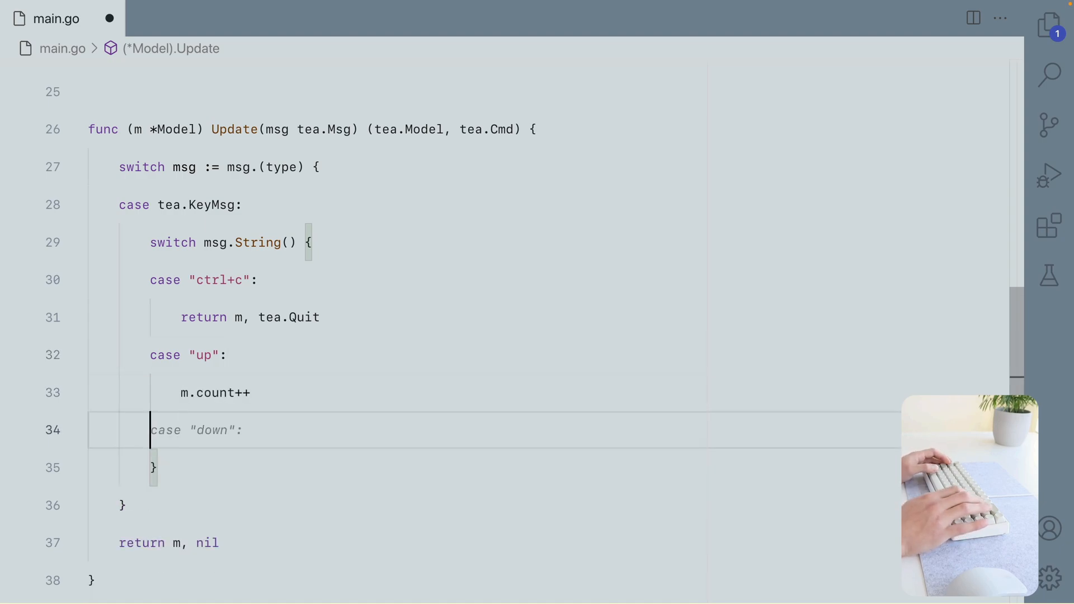
{"action": "type", "text": "m.count--"}
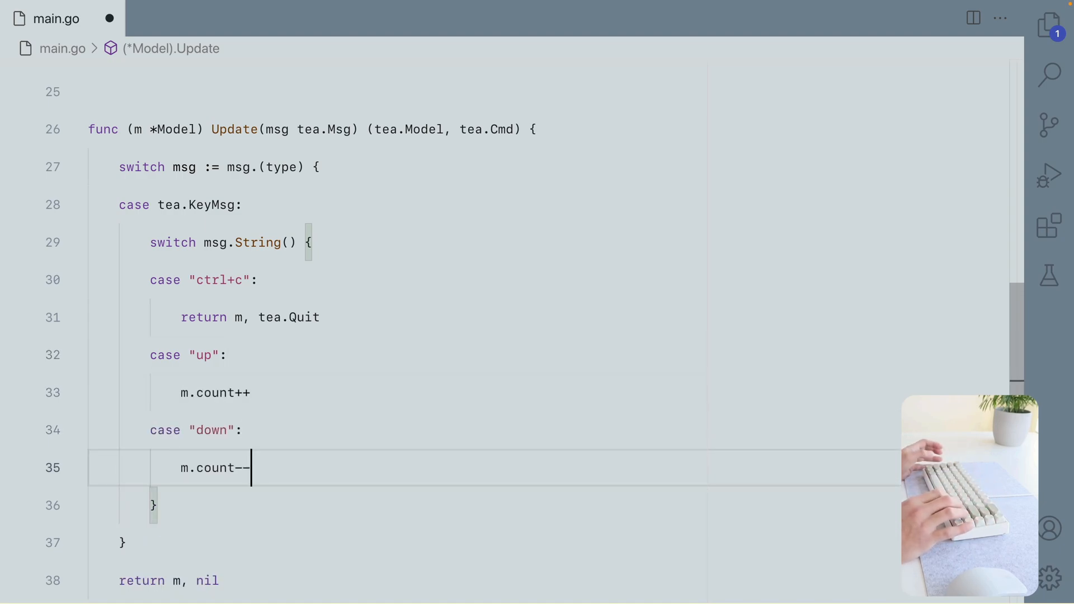
{"action": "key", "text": "ctrl+s"}
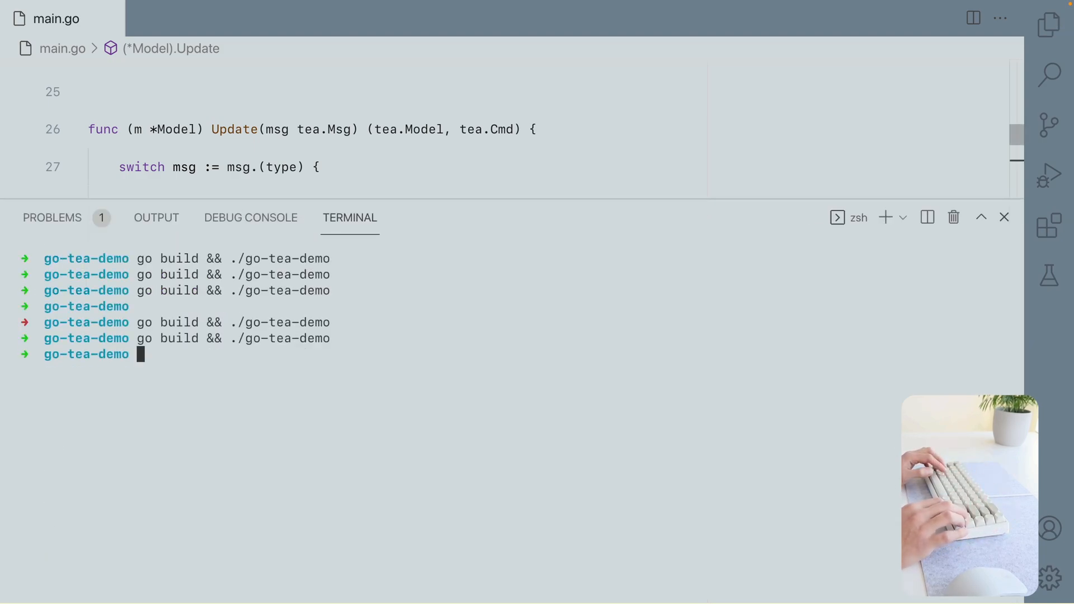
{"action": "key", "text": "Enter"}
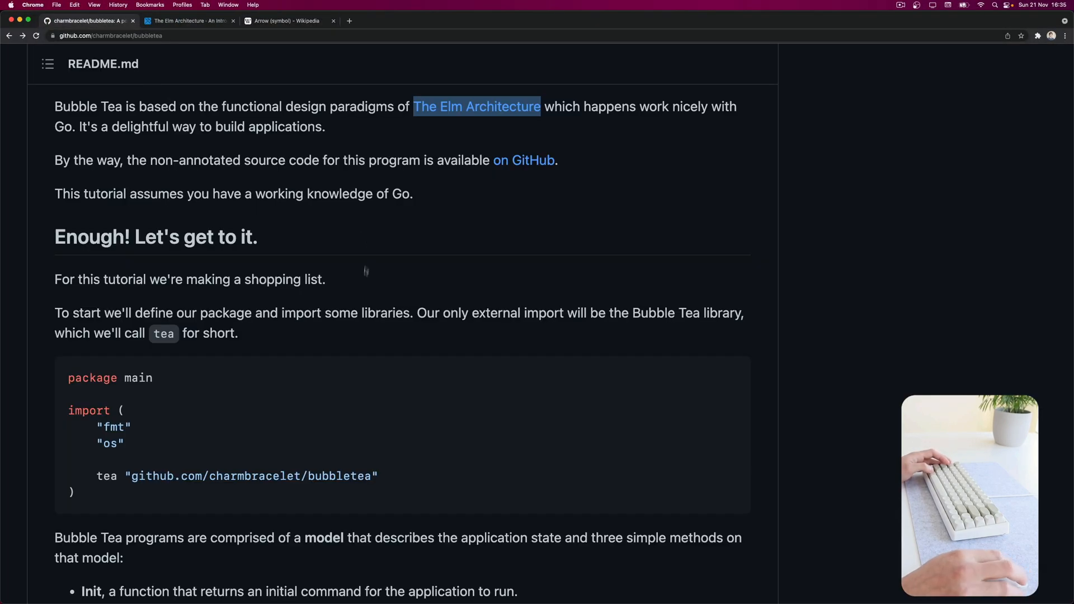
From the README's companion-libraries list, open the Lip Gloss and Bubbles repositories
{"action": "scroll", "scroll_direction": "down", "scroll_amount": 3}
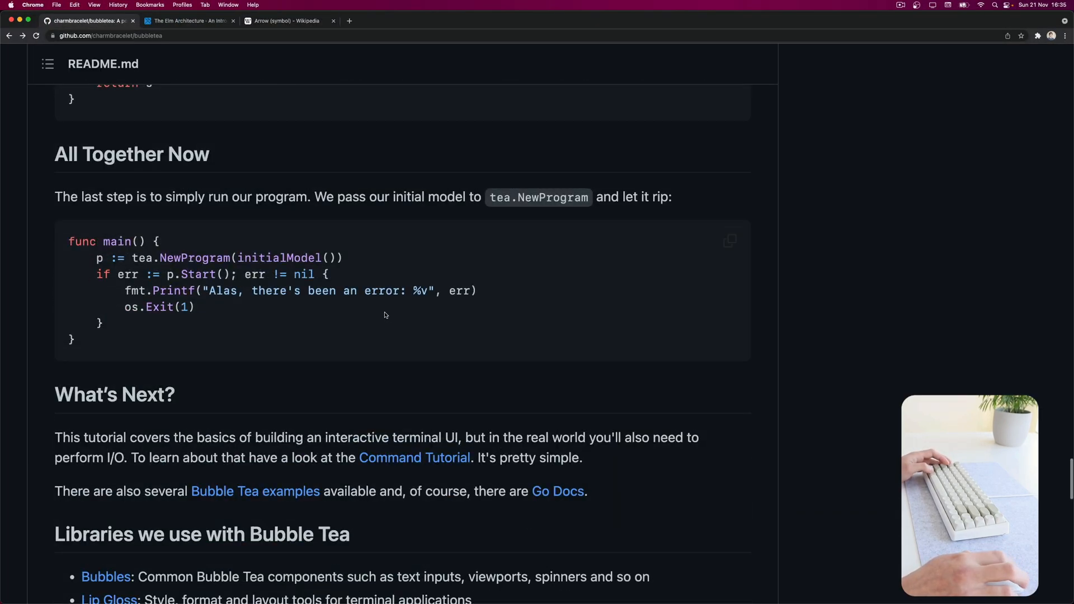
{"action": "scroll", "scroll_direction": "down", "scroll_amount": 3}
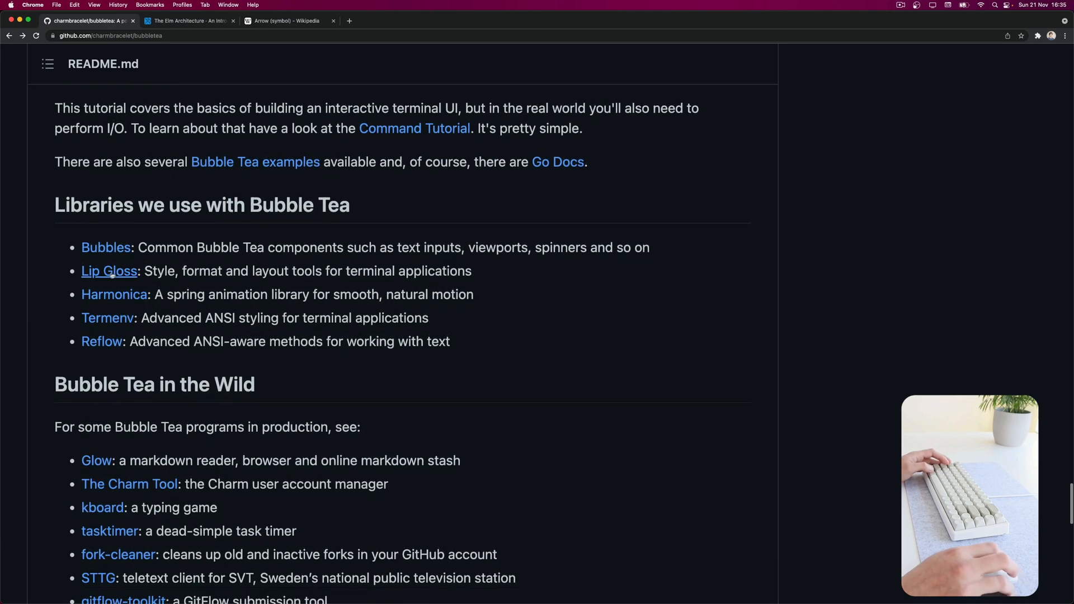
{"action": "left_click", "coordinate": [105, 247]}
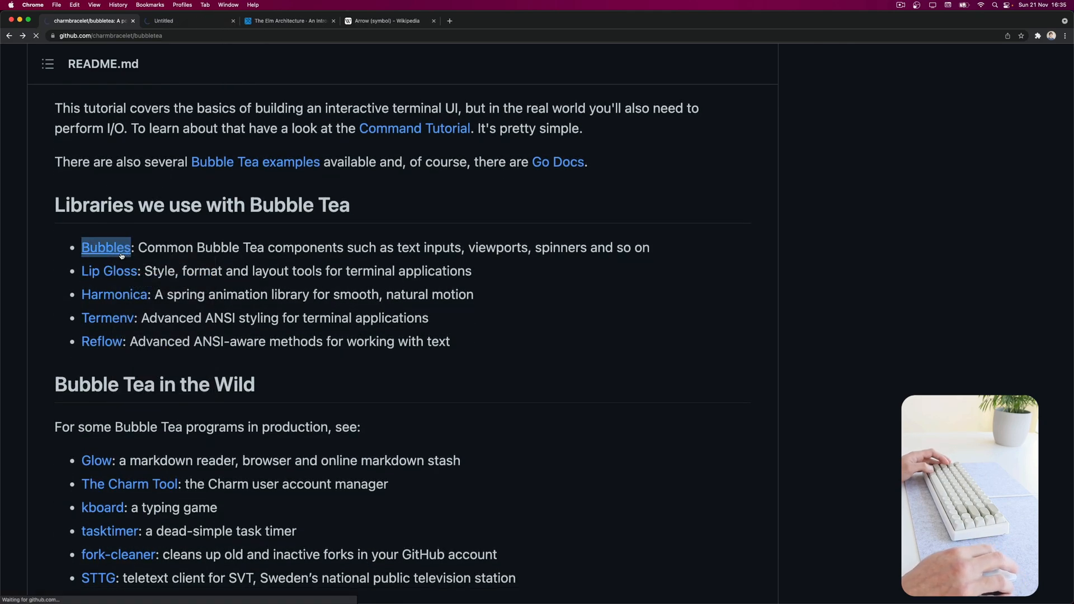
{"action": "left_click", "coordinate": [109, 270]}
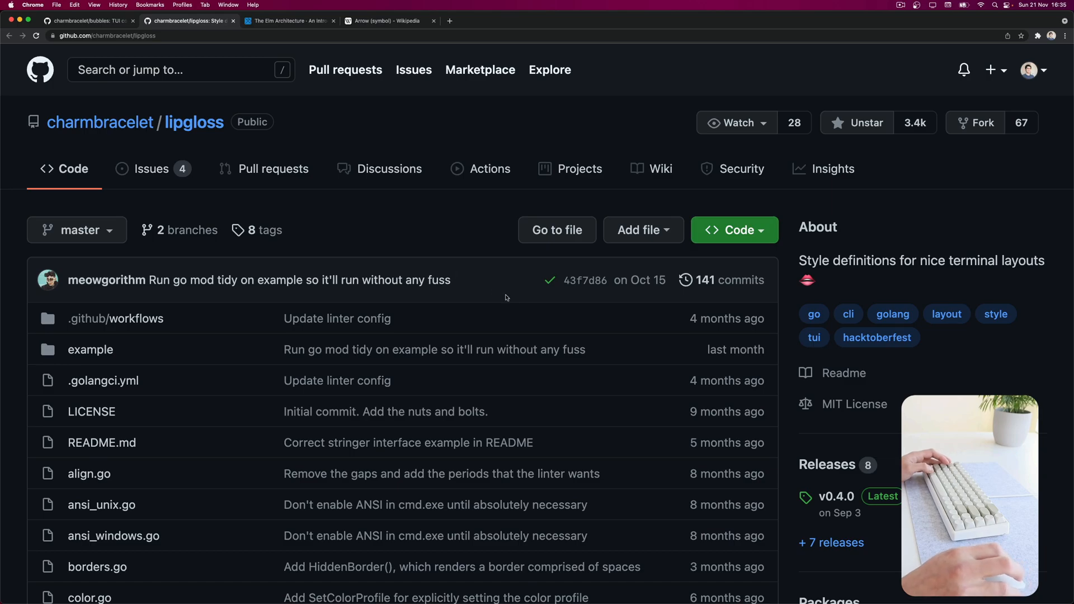
Read through the Lip Gloss README's styling example, then switch to the charmbracelet/bubbles page
{"action": "scroll", "scroll_direction": "down", "scroll_amount": 3}
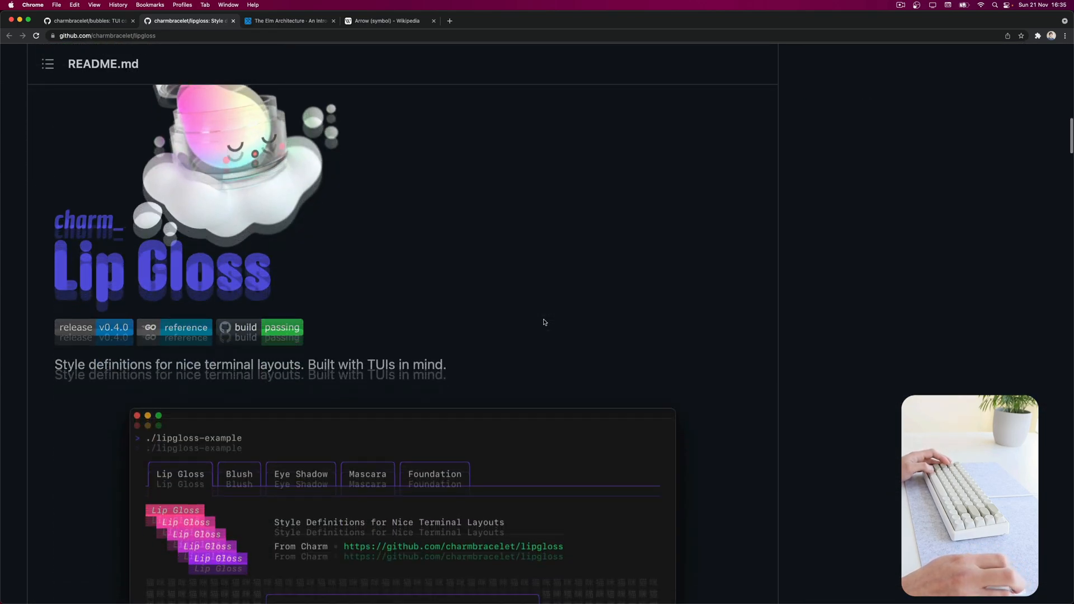
{"action": "scroll", "scroll_direction": "down", "scroll_amount": 3}
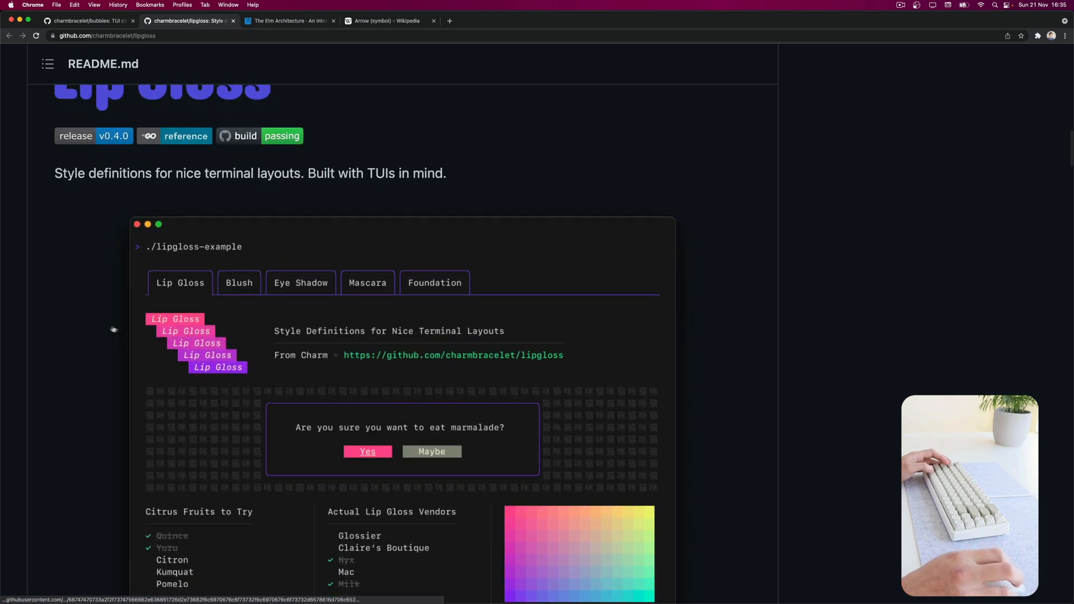
{"action": "mouse_move", "coordinate": [154, 324]}
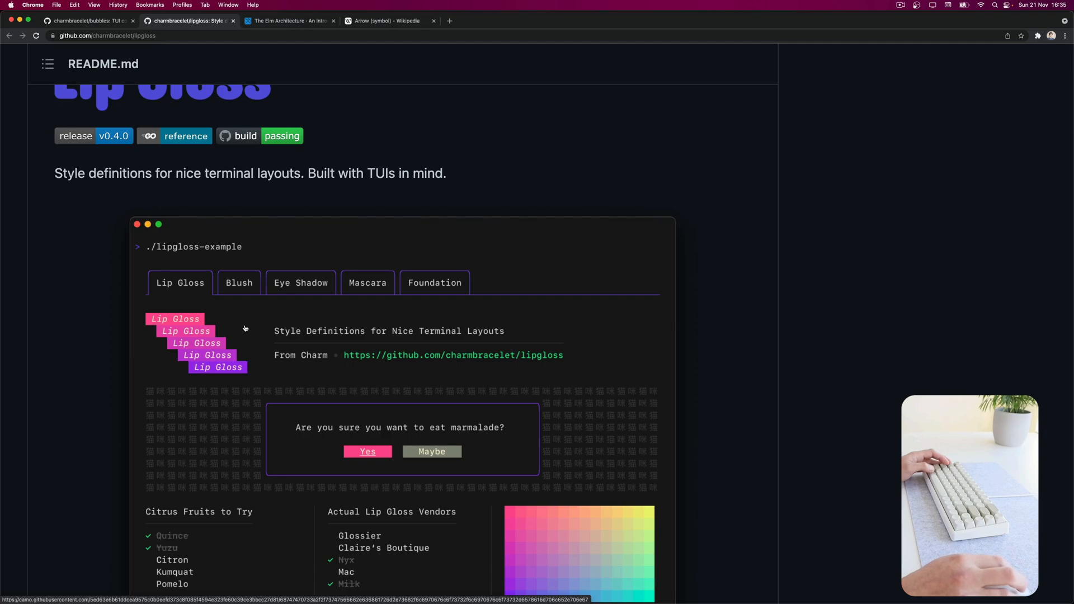
{"action": "scroll", "scroll_direction": "down", "scroll_amount": 3}
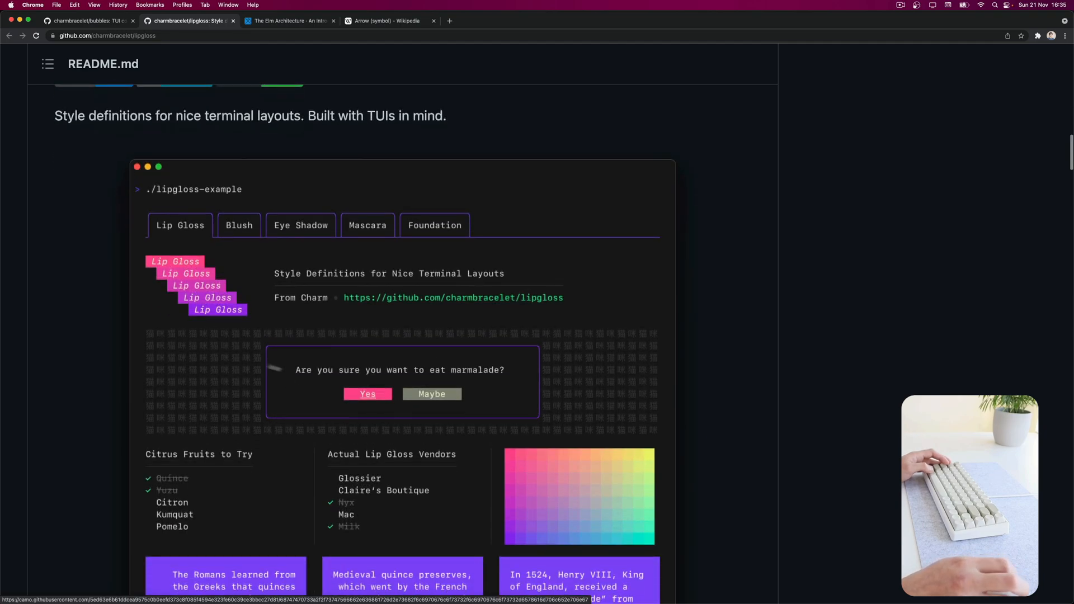
{"action": "scroll", "scroll_direction": "down", "scroll_amount": 3}
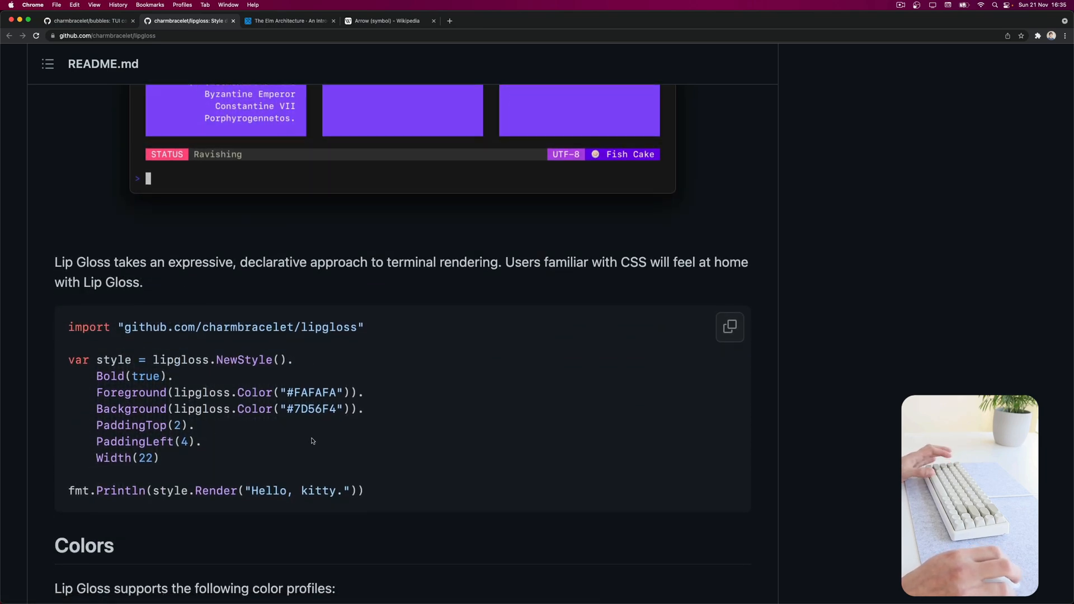
{"action": "left_click", "coordinate": [86, 20]}
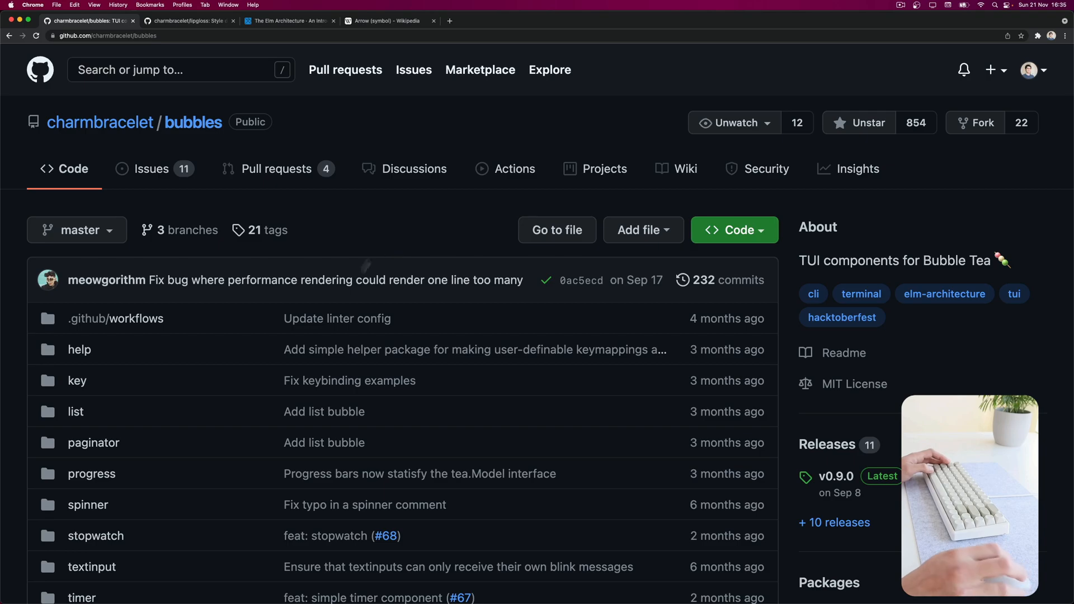
{"action": "scroll", "scroll_direction": "down", "scroll_amount": 3}
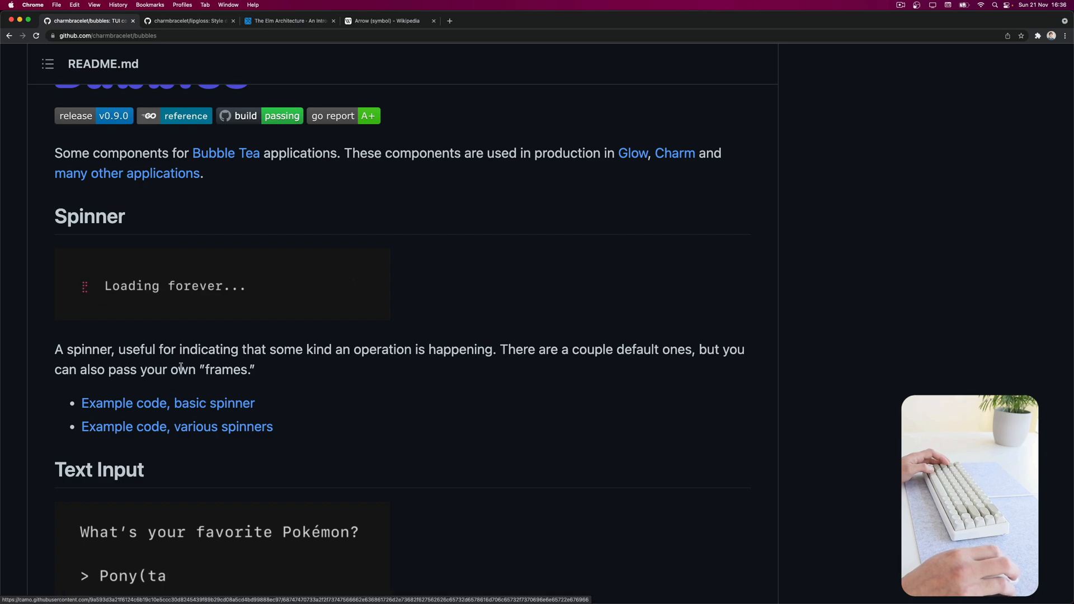
{"action": "type", "text": "lalala)"}
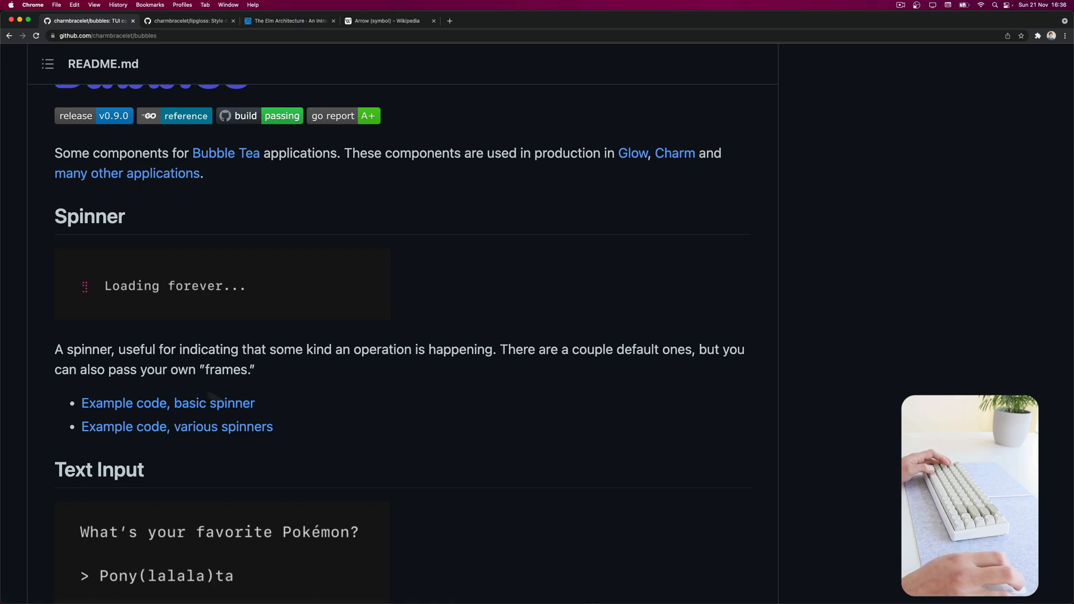
{"action": "scroll", "scroll_direction": "down", "scroll_amount": 3}
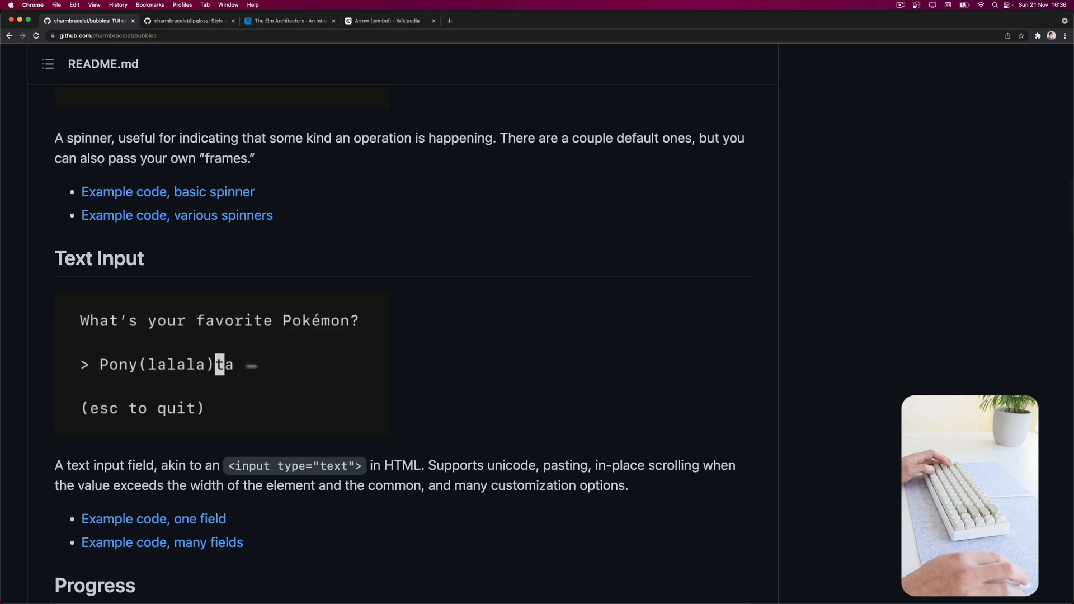
{"action": "scroll", "scroll_direction": "down", "scroll_amount": 3}
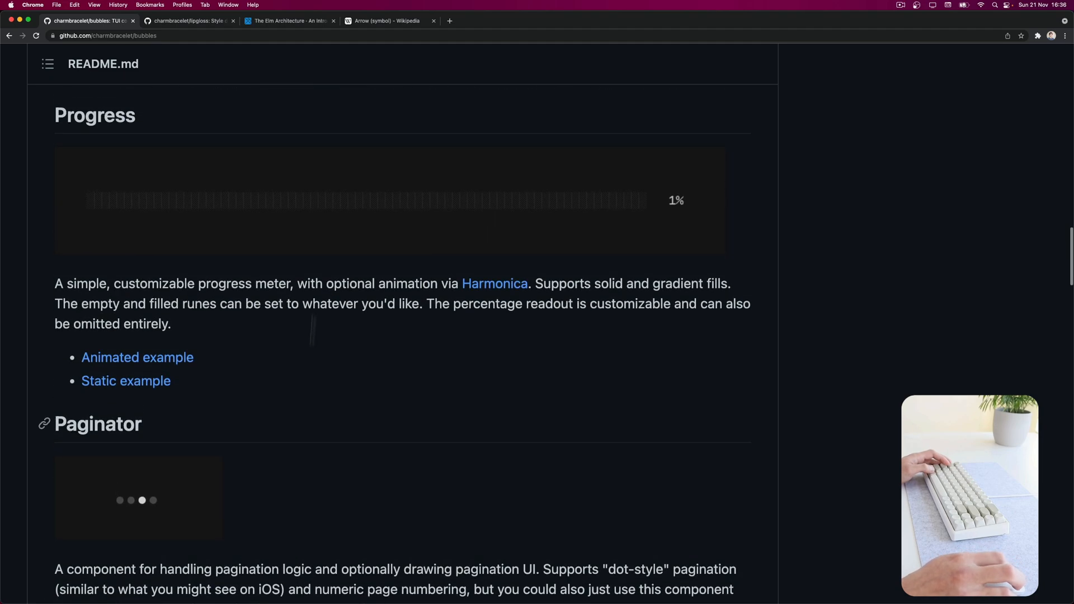
{"action": "scroll", "scroll_direction": "down", "scroll_amount": 3}
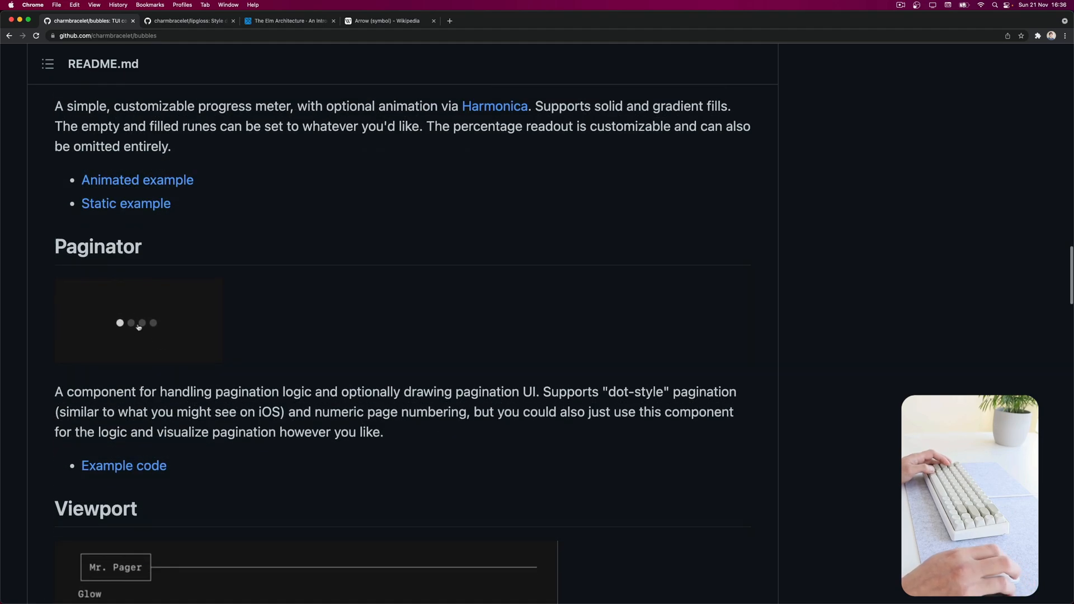
{"action": "scroll", "scroll_direction": "down", "scroll_amount": 3}
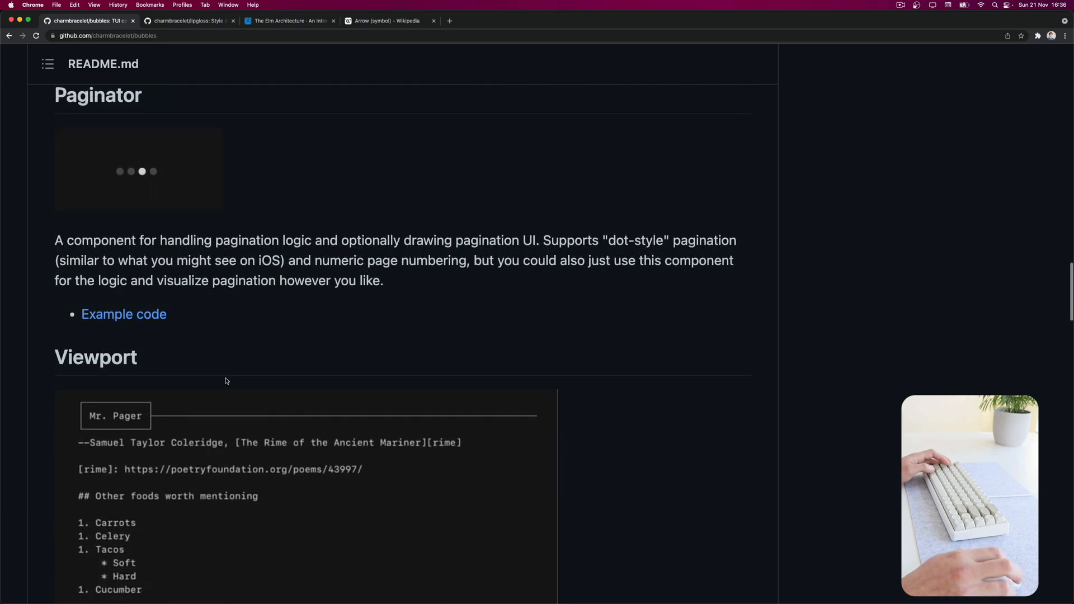
{"action": "scroll", "scroll_direction": "down", "scroll_amount": 3}
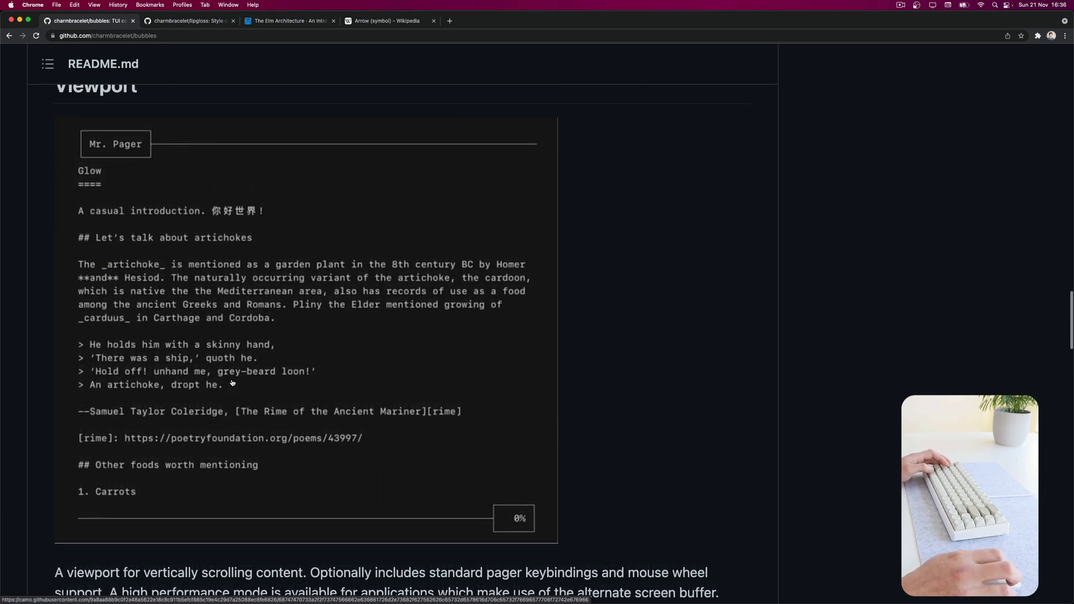
{"action": "scroll", "scroll_direction": "down", "scroll_amount": 3}
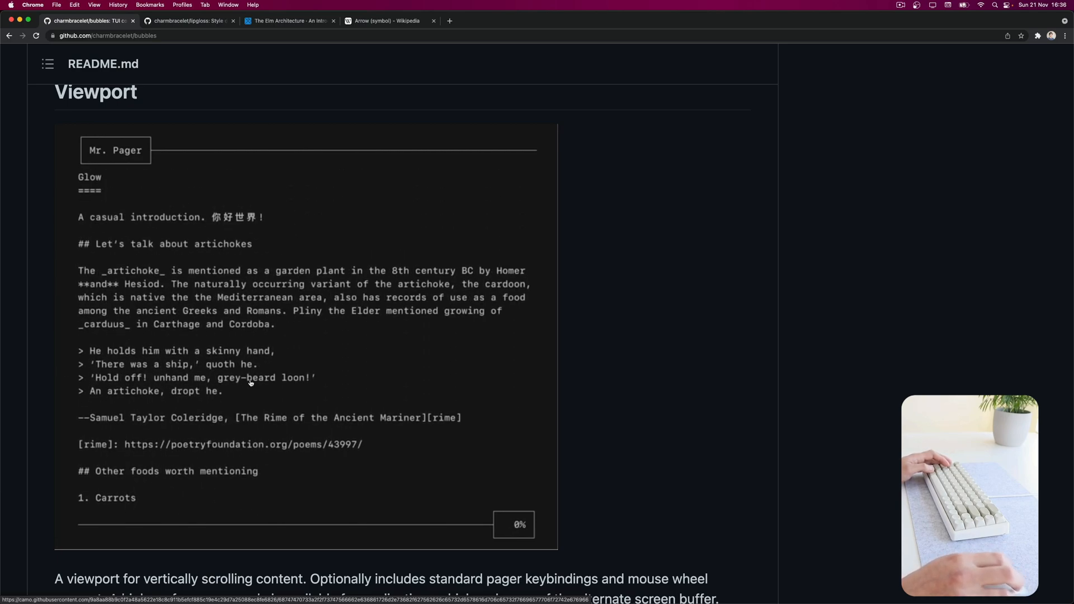
{"action": "scroll", "scroll_direction": "down", "scroll_amount": 3}
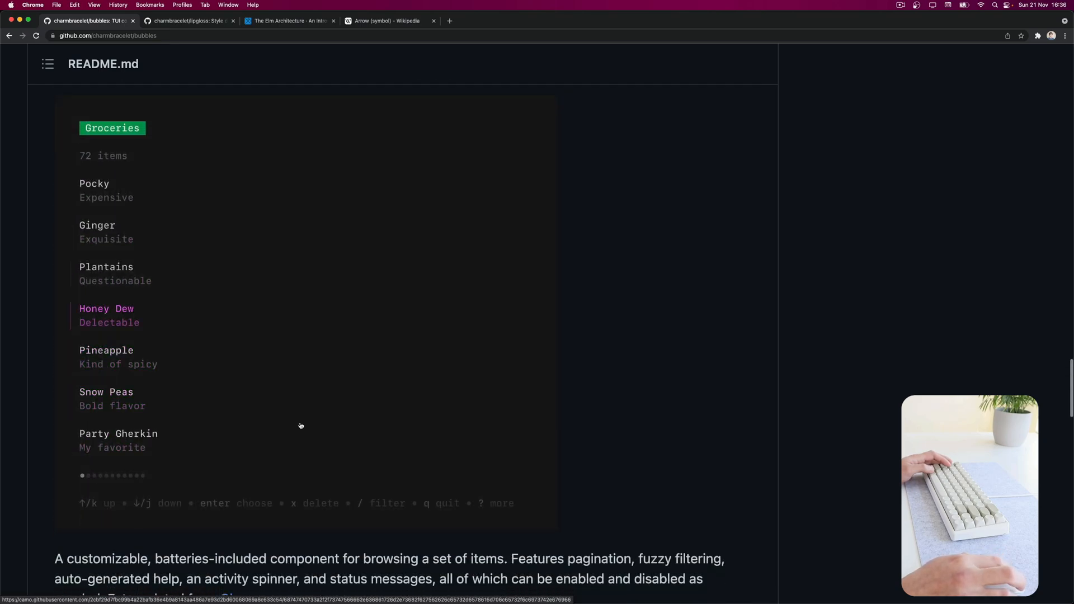
{"action": "type", "text": "gh"}
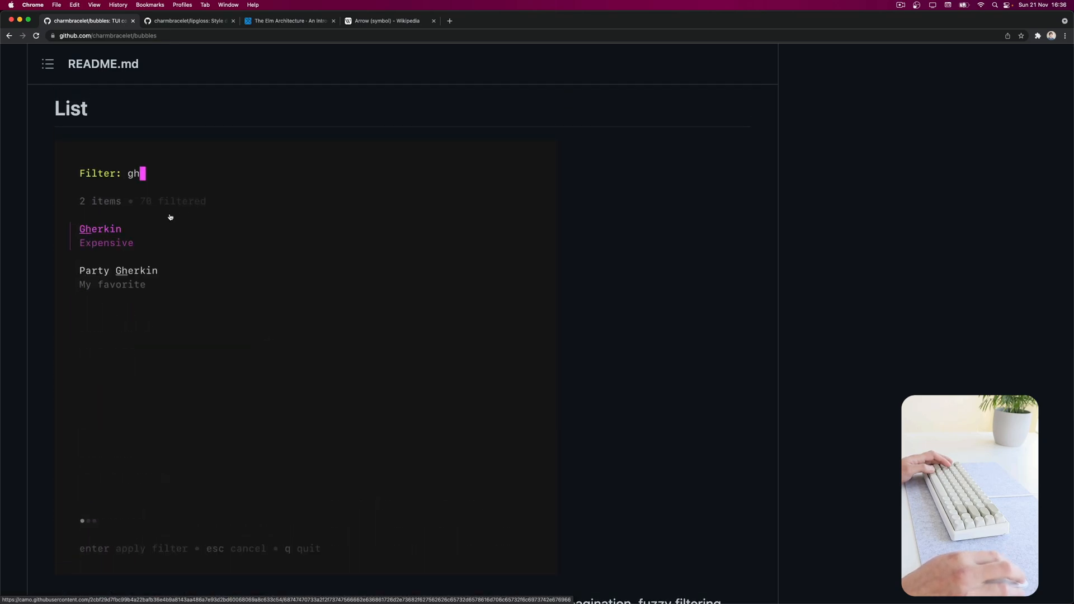
{"action": "key", "text": "enter"}
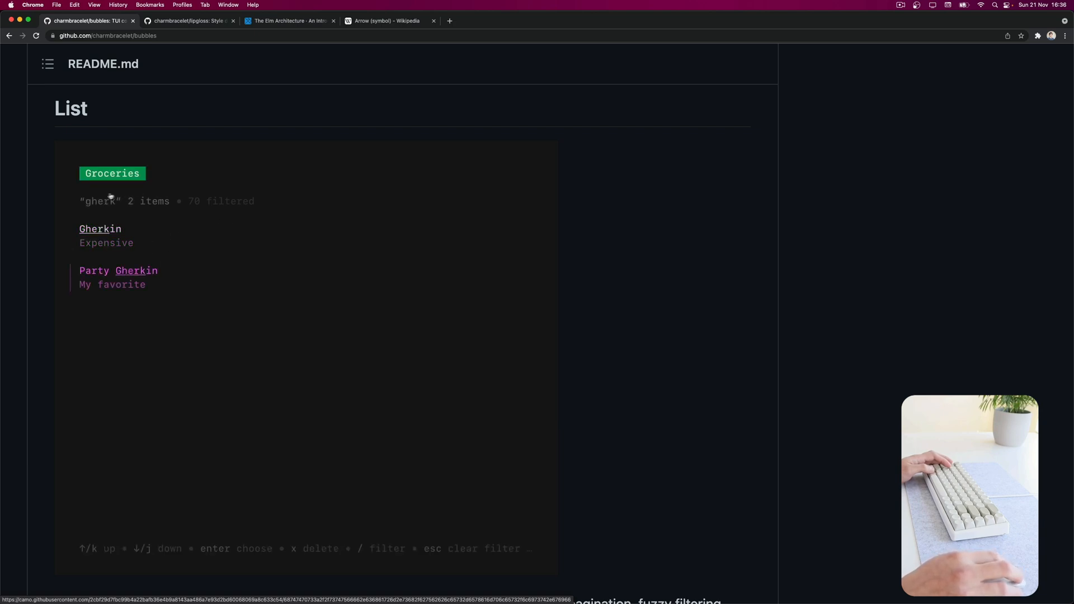
{"action": "mouse_move", "coordinate": [191, 422]}
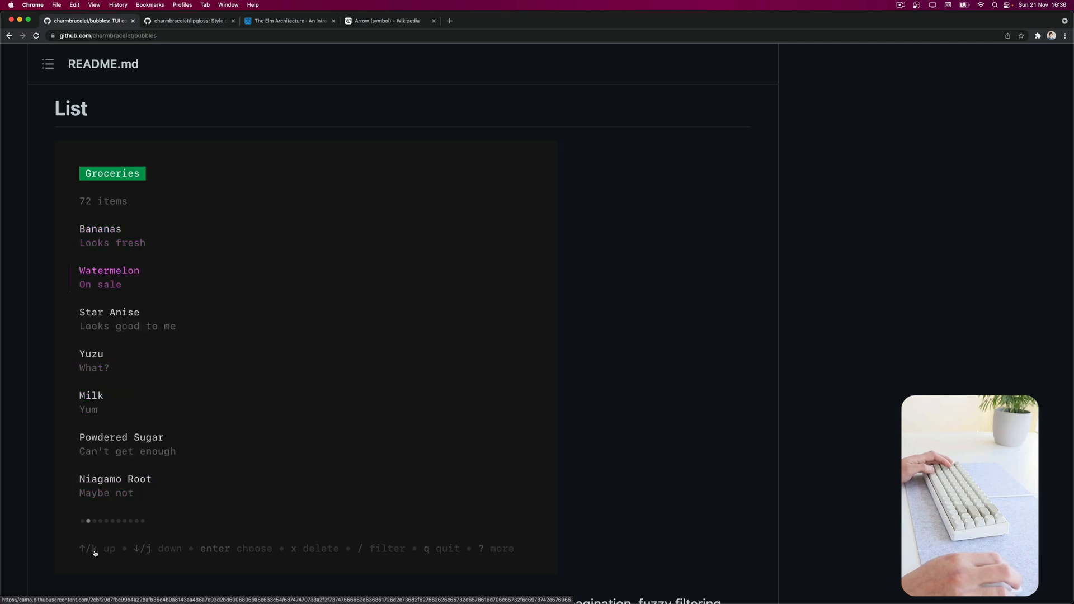
{"action": "key", "text": "/"}
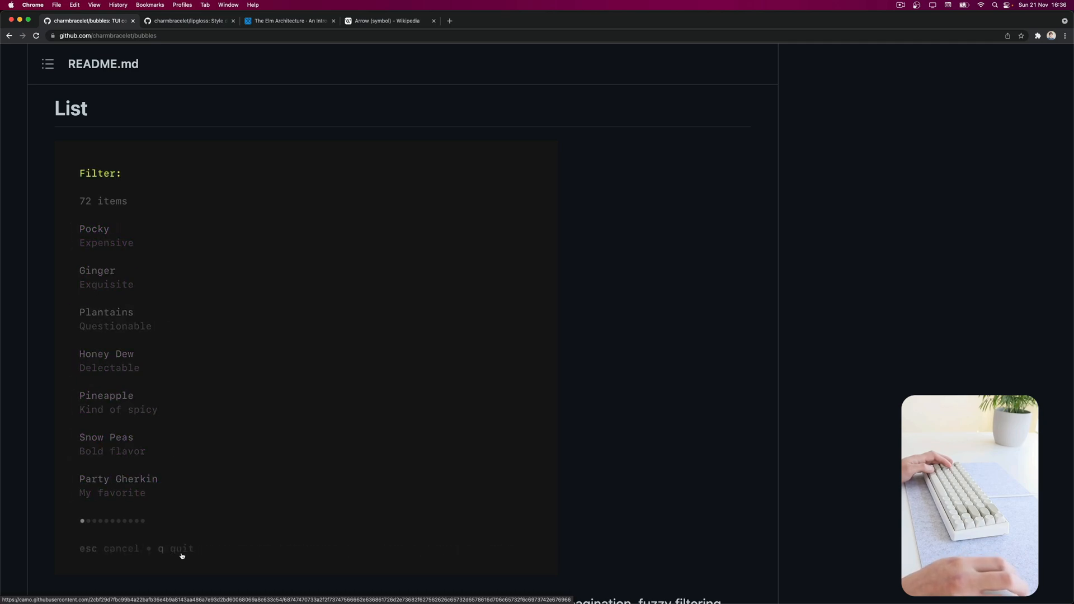
{"action": "scroll", "scroll_direction": "down", "scroll_amount": 3}
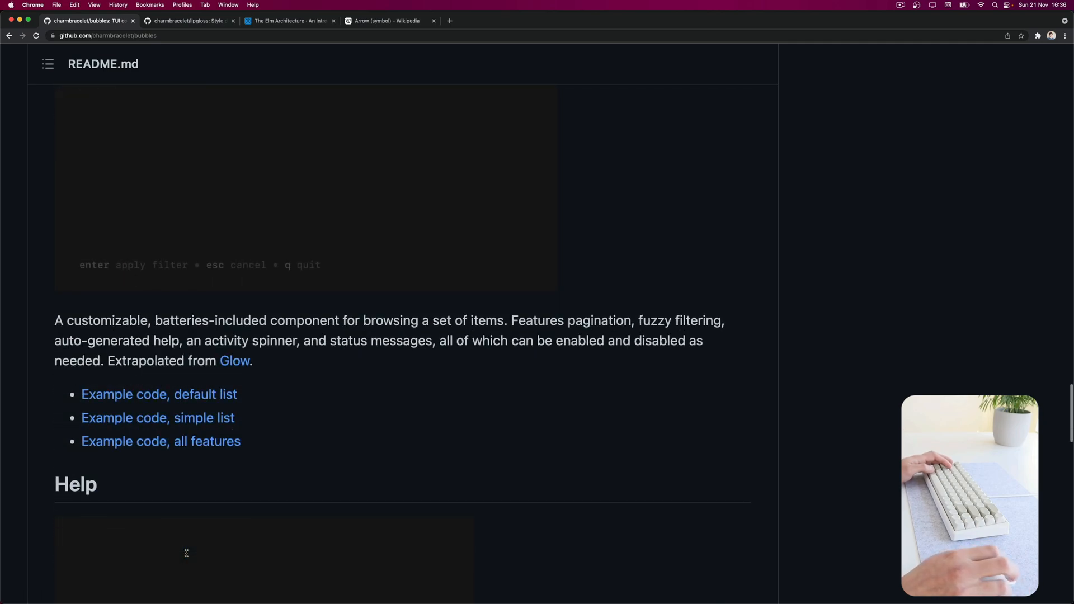
{"action": "scroll", "scroll_direction": "down", "scroll_amount": 3}
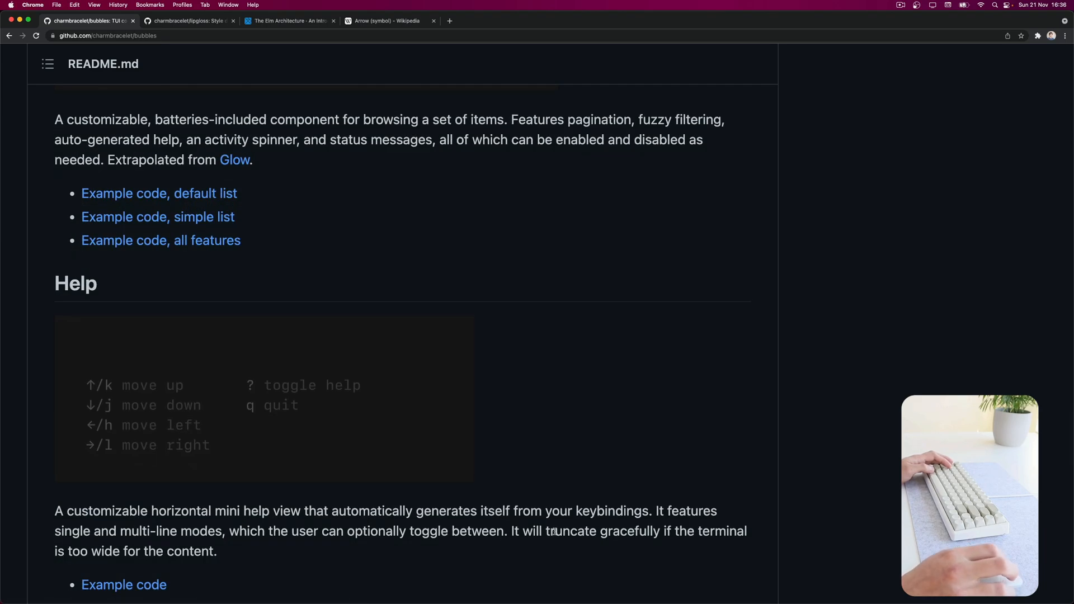